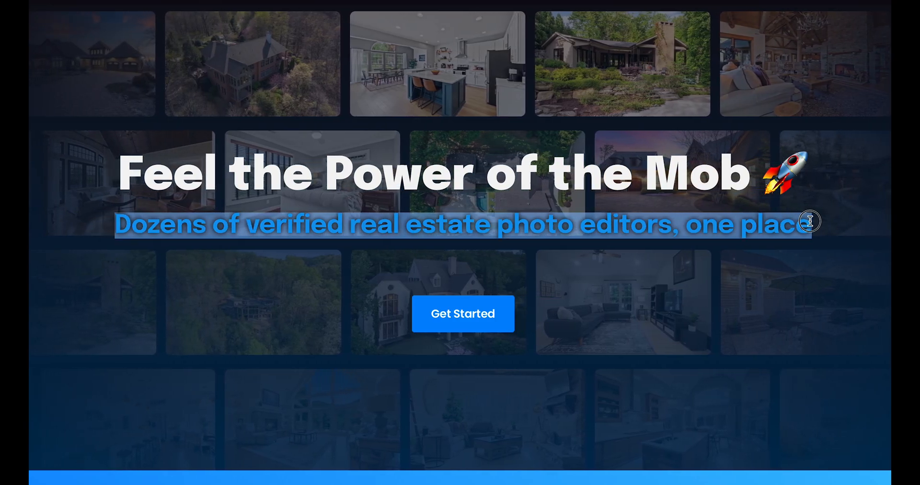
Browse the Pixlmob landing page and an editor's profile, comparing a before/after photo, toward the Marketplace listing.
{"action": "scroll", "scroll_direction": "down", "scroll_amount": 3}
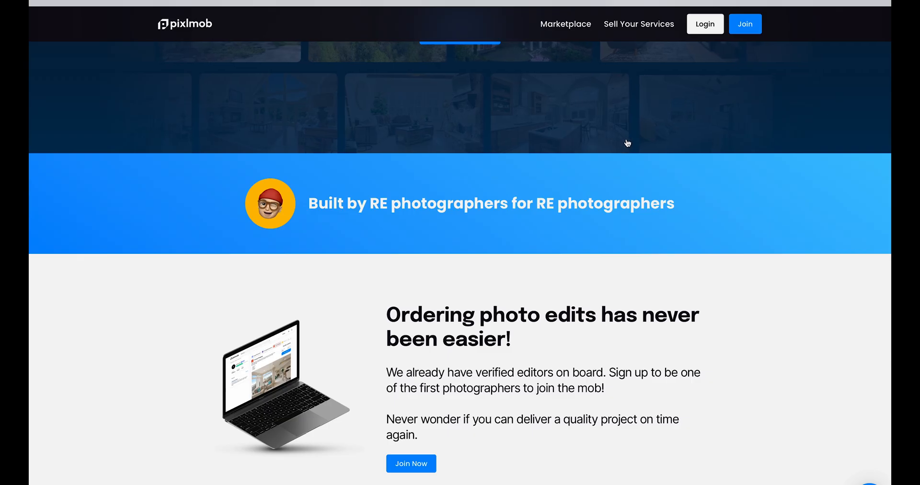
{"action": "scroll", "scroll_direction": "down", "scroll_amount": 3}
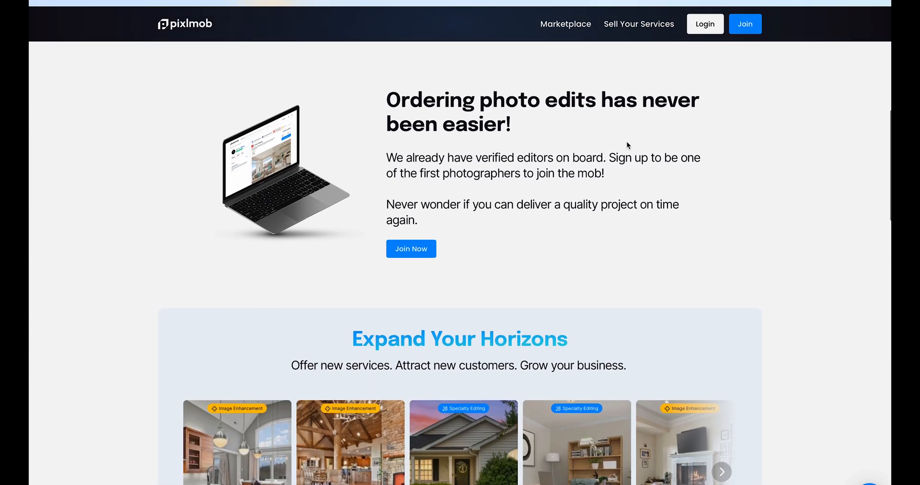
{"action": "scroll", "scroll_direction": "down", "scroll_amount": 3}
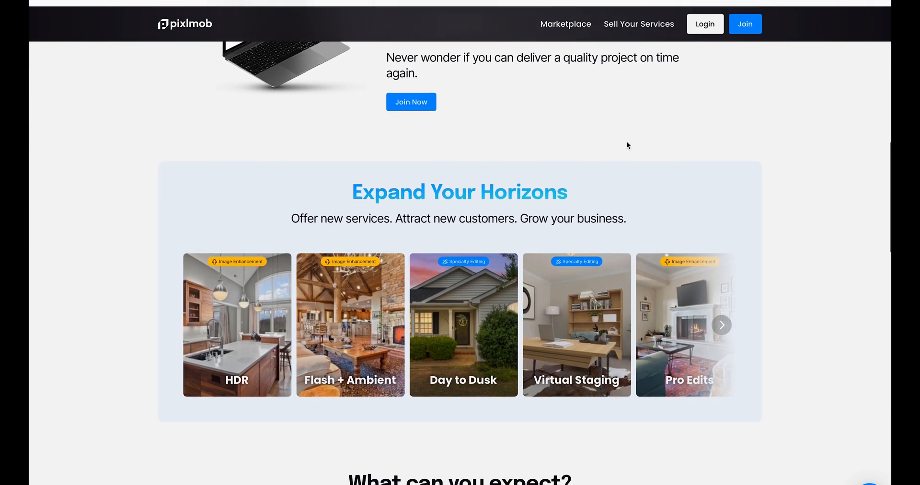
{"action": "scroll", "scroll_direction": "down", "scroll_amount": 3}
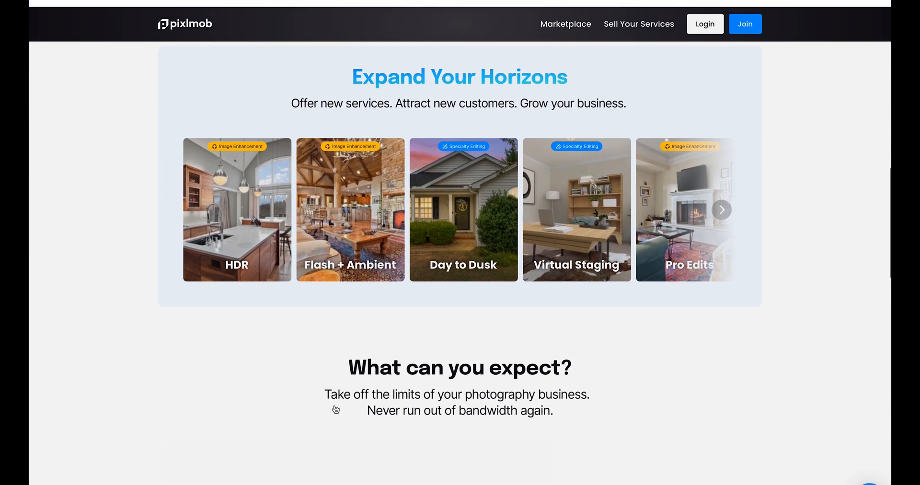
{"action": "left_click", "coordinate": [565, 24]}
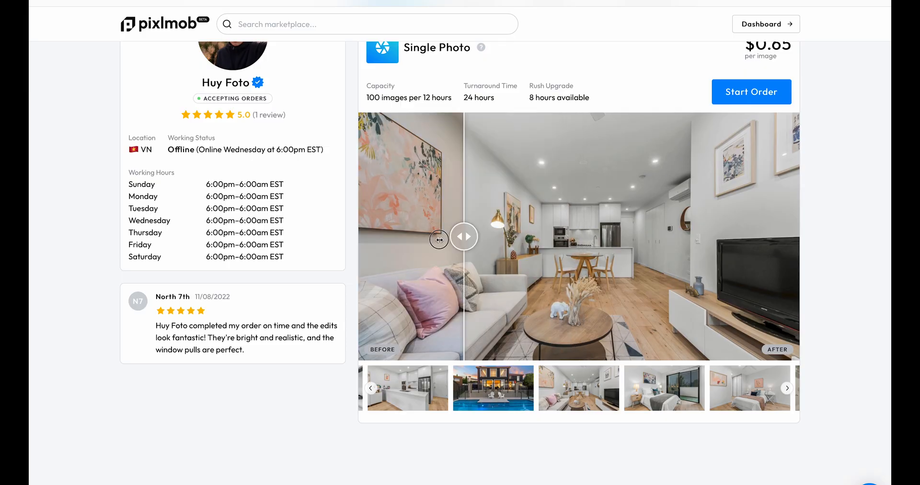
{"action": "left_click_drag", "start_coordinate": [463, 237], "coordinate": [365, 236]}
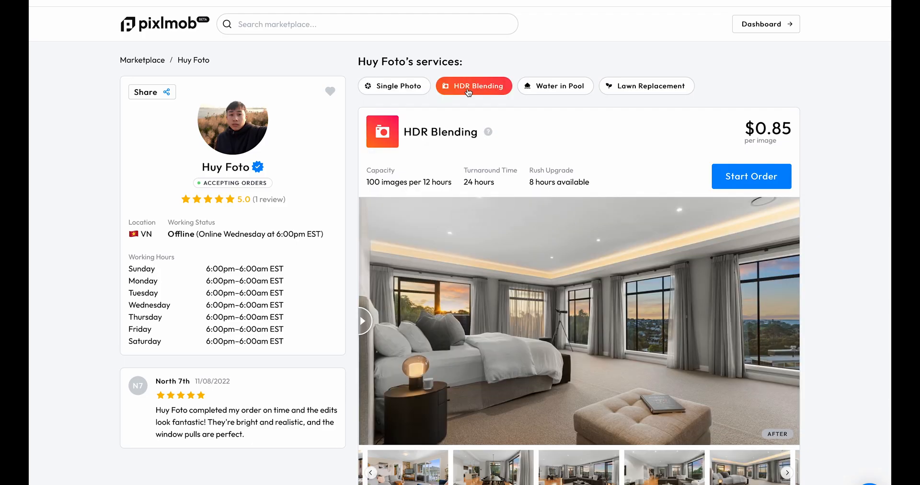
{"action": "mouse_move", "coordinate": [538, 91]}
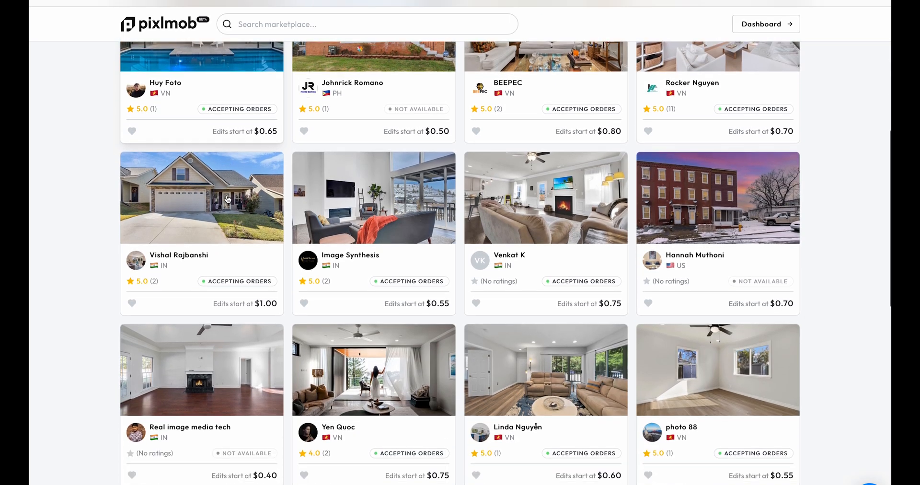
{"action": "scroll", "scroll_direction": "down", "scroll_amount": 3}
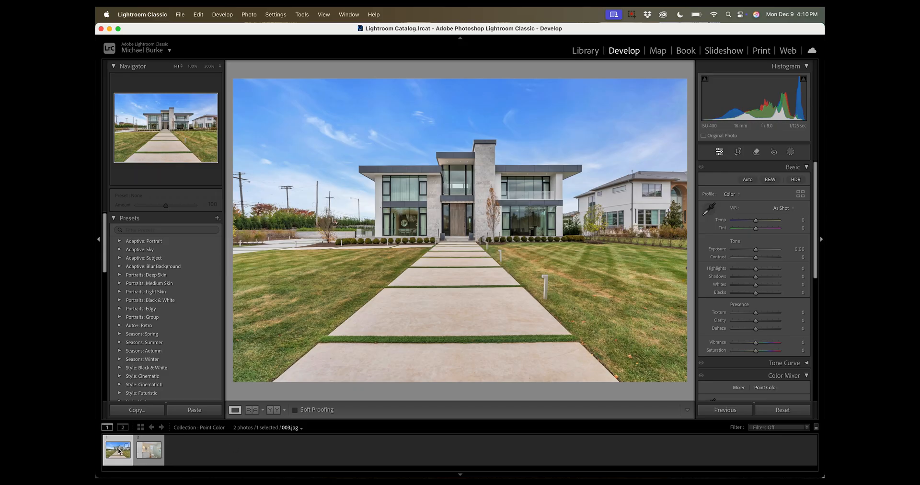
{"action": "mouse_move", "coordinate": [219, 402]}
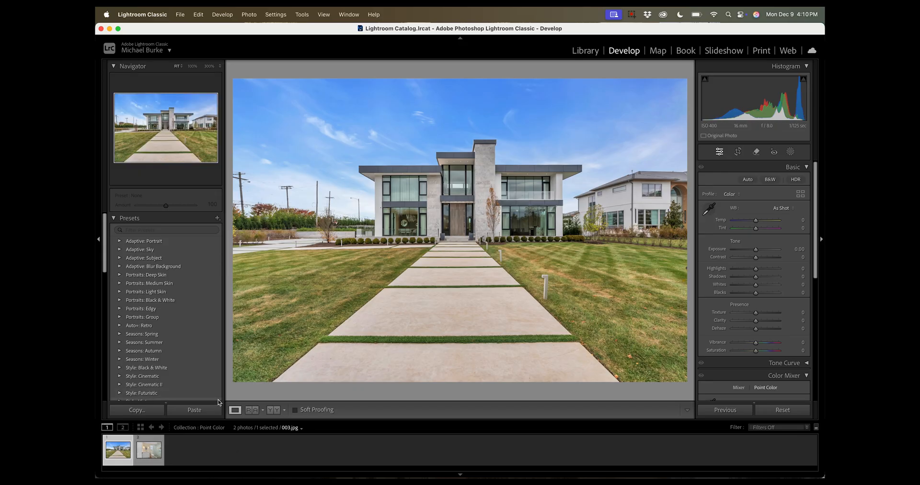
{"action": "left_click", "coordinate": [148, 451]}
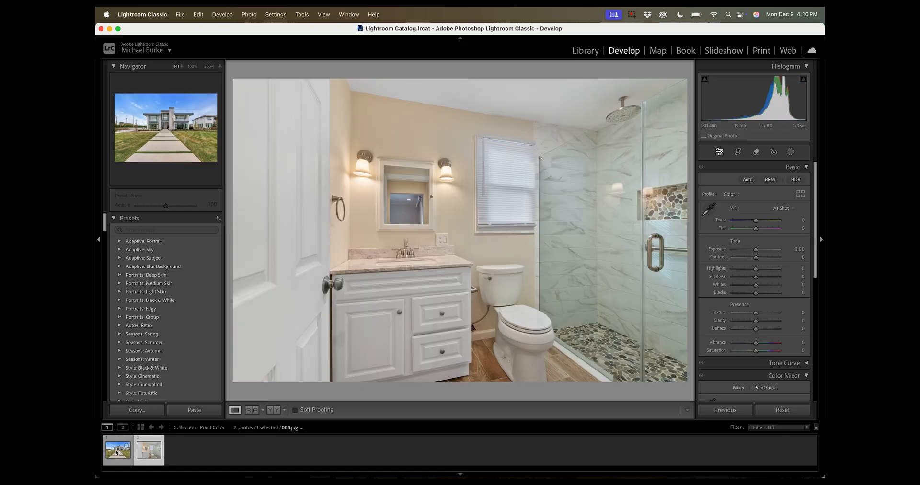
{"action": "left_click", "coordinate": [116, 454]}
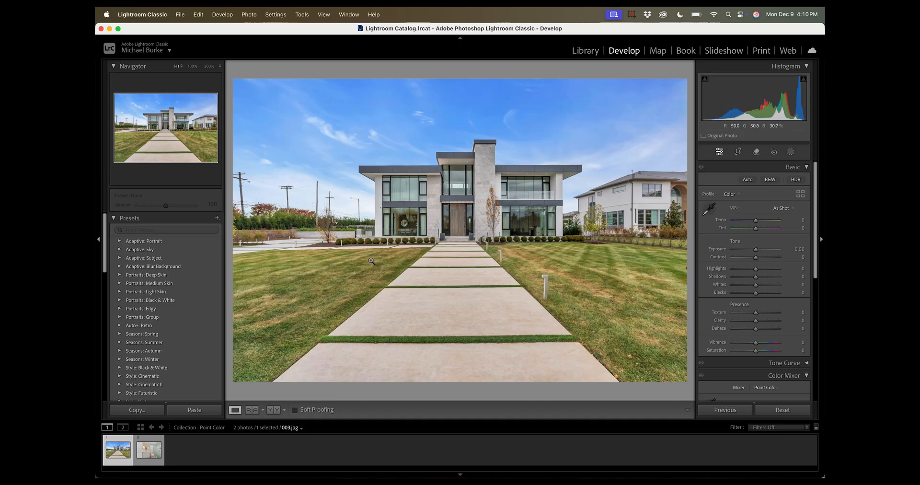
{"action": "mouse_move", "coordinate": [542, 154]}
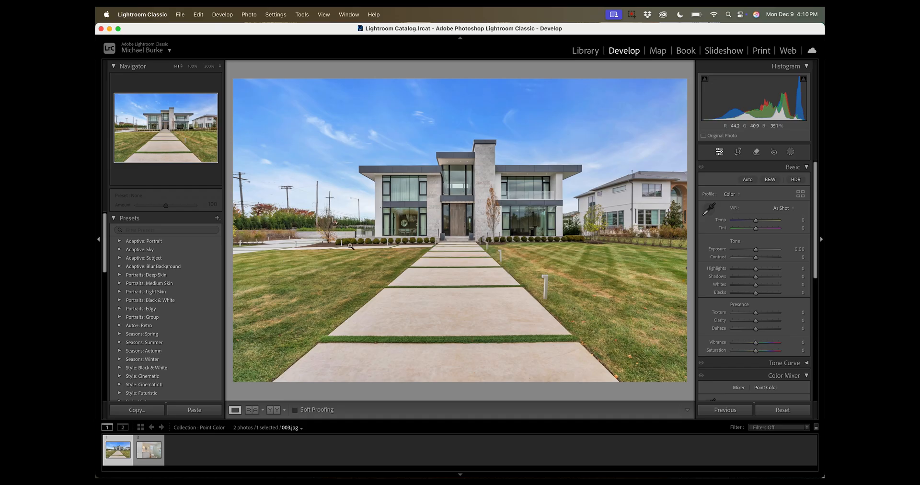
{"action": "left_click", "coordinate": [146, 452]}
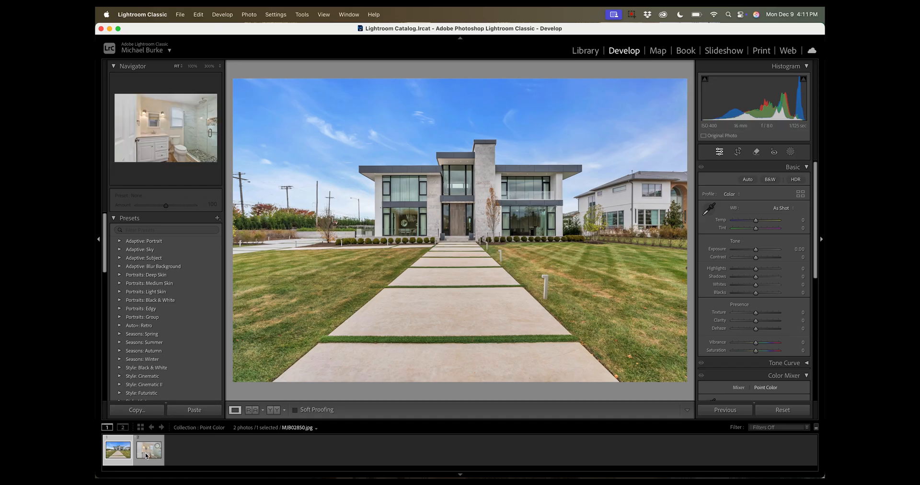
{"action": "mouse_move", "coordinate": [148, 453]}
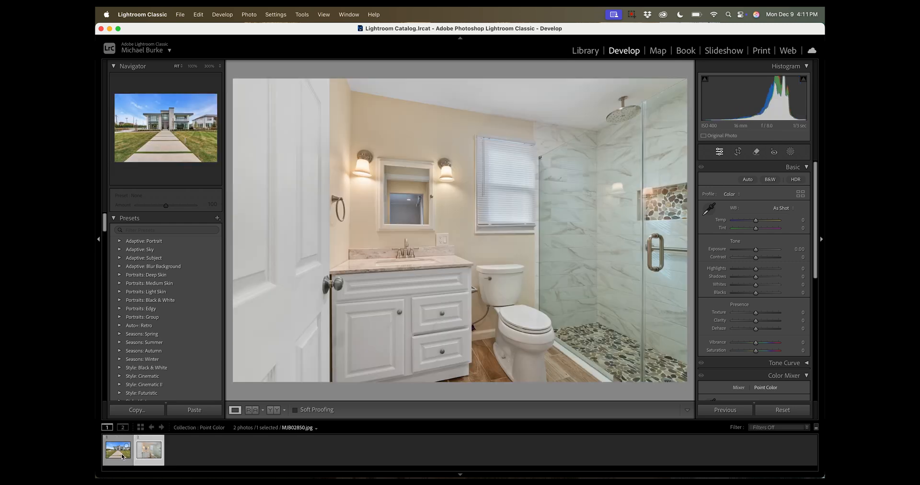
{"action": "left_click", "coordinate": [117, 453]}
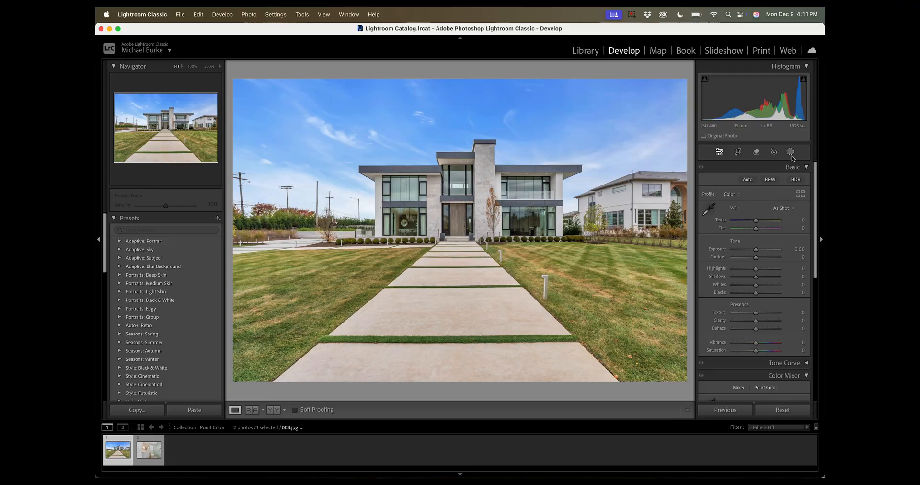
{"action": "left_click", "coordinate": [789, 152]}
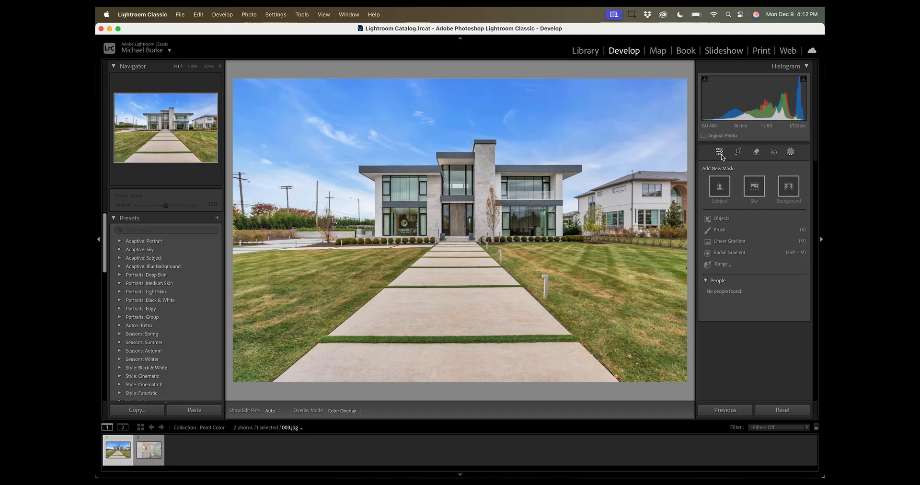
{"action": "left_click", "coordinate": [720, 152]}
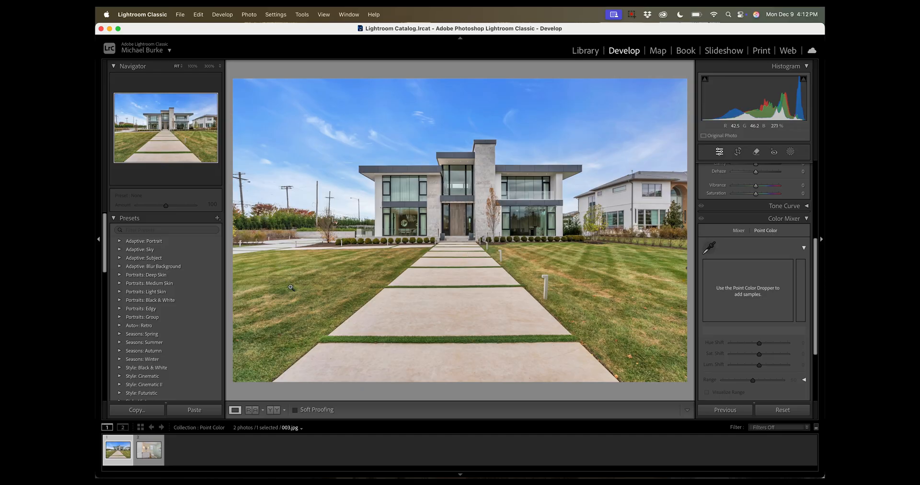
{"action": "mouse_move", "coordinate": [580, 286]}
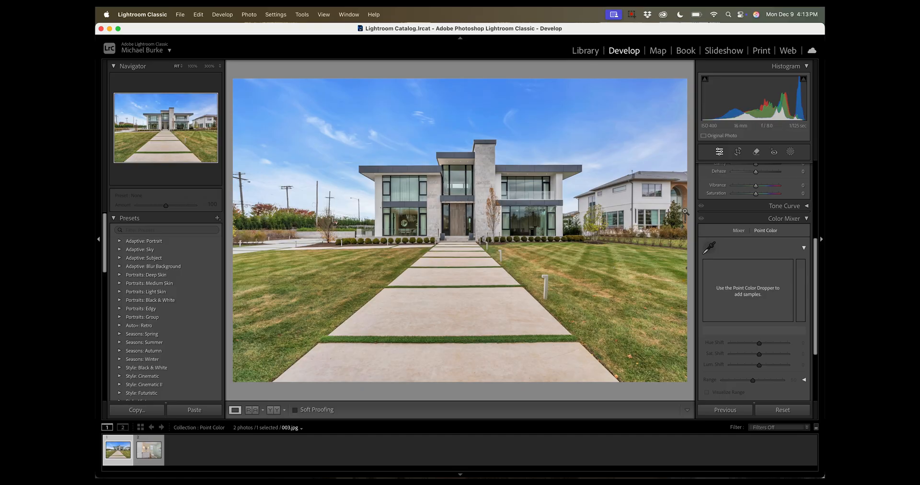
{"action": "mouse_move", "coordinate": [552, 273]}
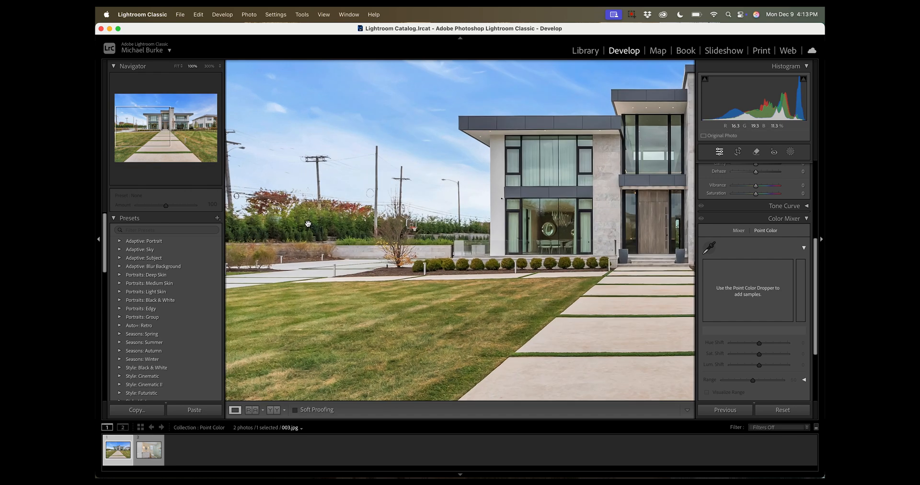
{"action": "mouse_move", "coordinate": [383, 321]}
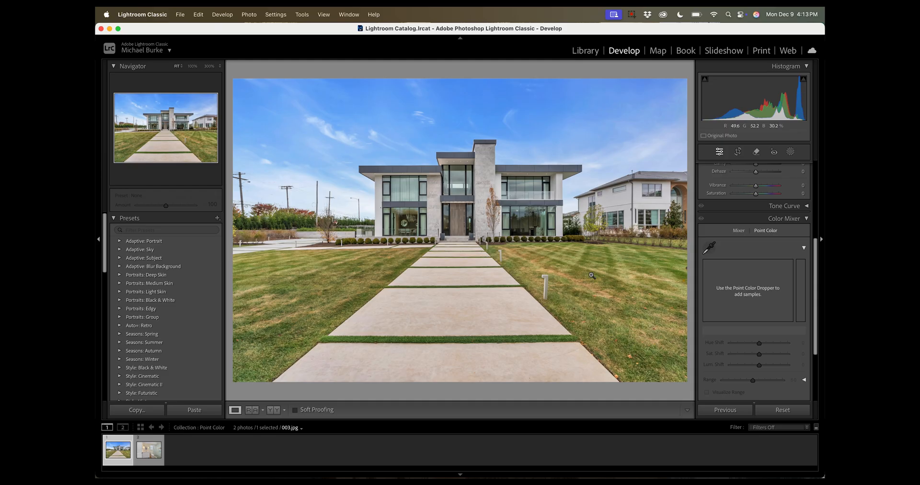
{"action": "mouse_move", "coordinate": [599, 255]}
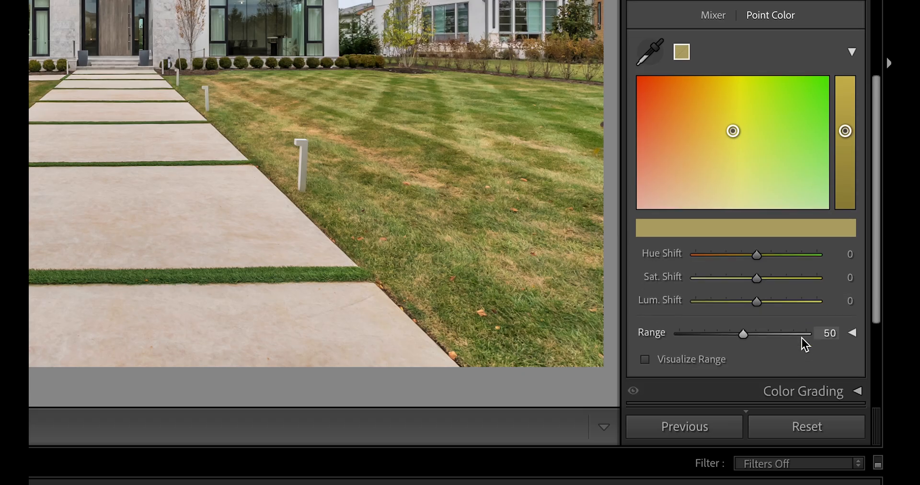
Preview the affected areas with Visualize Range, try Range 100, then settle it at 66 for the lawn.
{"action": "scroll", "scroll_direction": "down", "scroll_amount": 3}
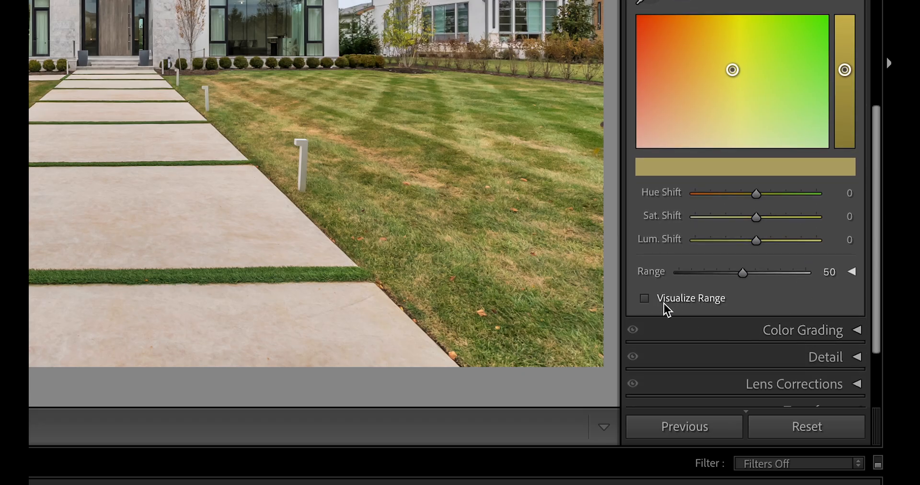
{"action": "left_click", "coordinate": [644, 298]}
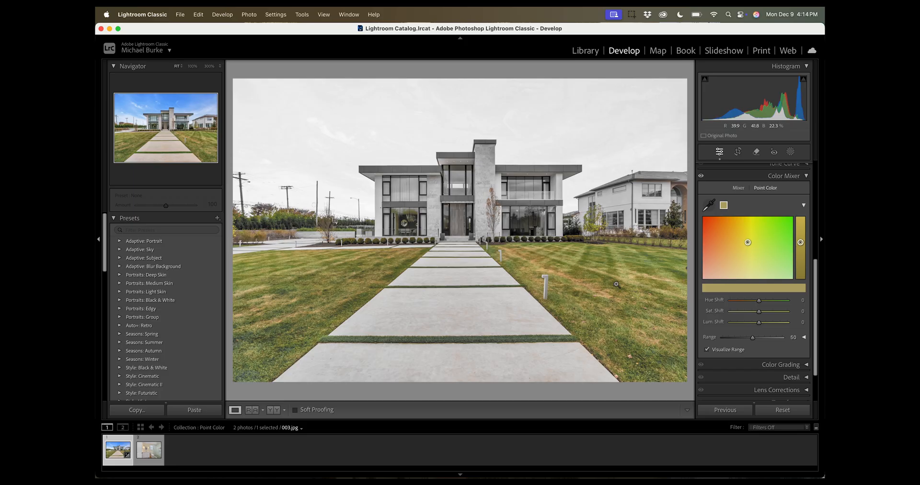
{"action": "mouse_move", "coordinate": [329, 301]}
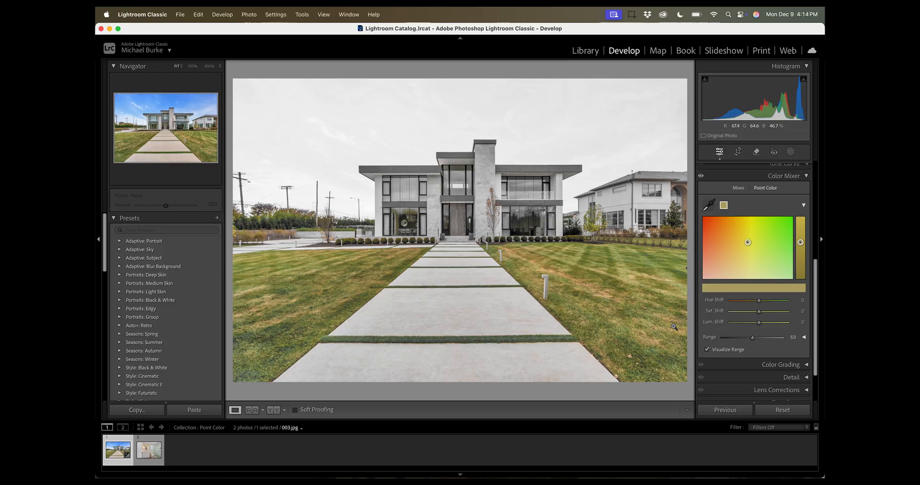
{"action": "mouse_move", "coordinate": [563, 262]}
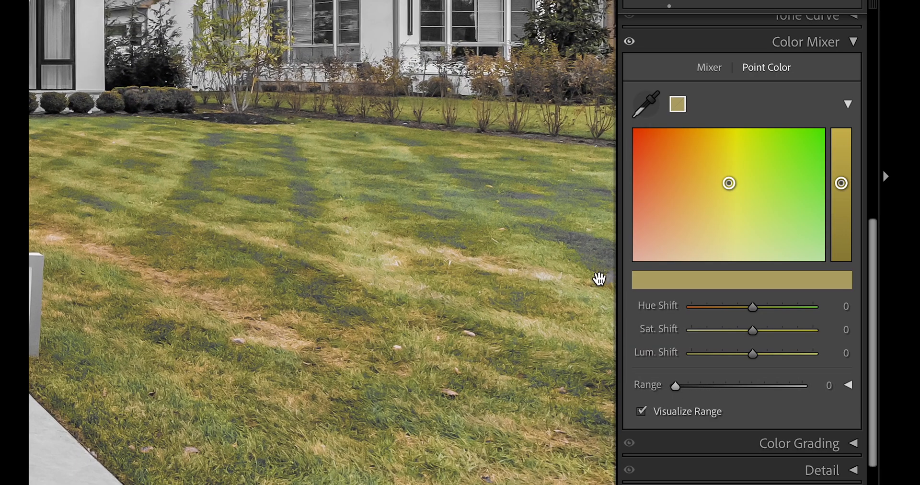
{"action": "mouse_move", "coordinate": [415, 247]}
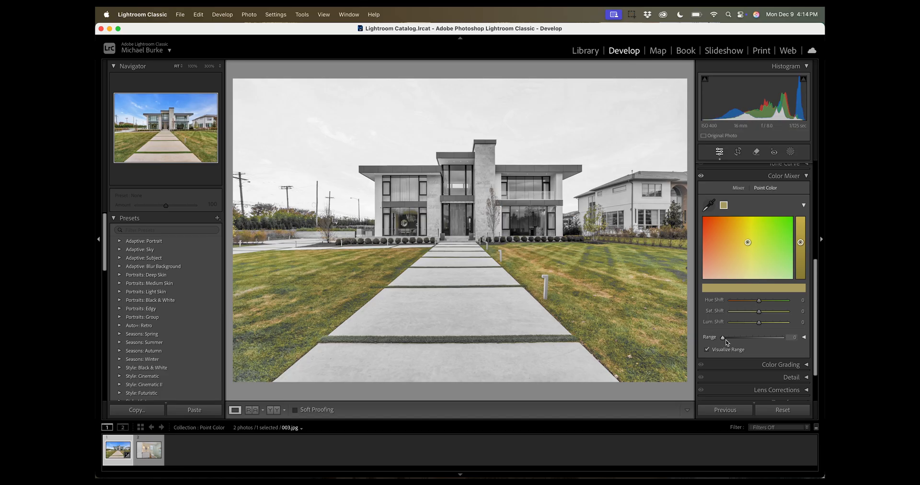
{"action": "left_click_drag", "start_coordinate": [723, 336], "coordinate": [781, 337]}
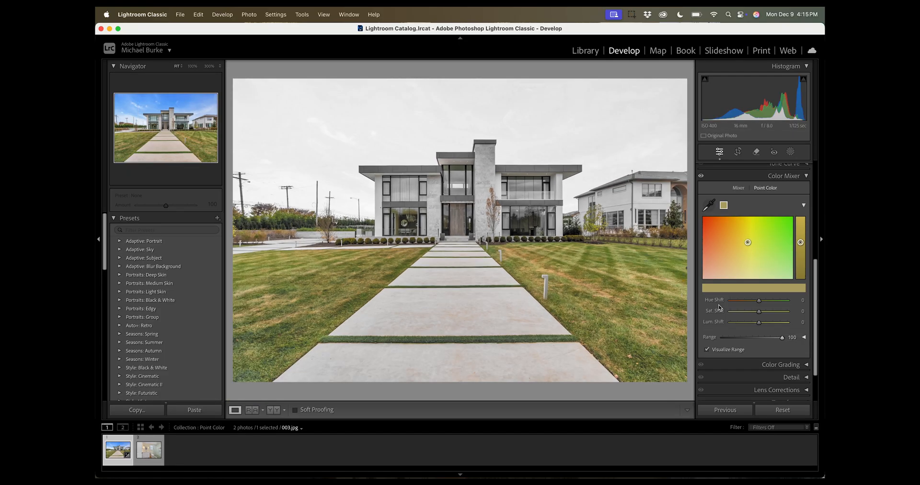
{"action": "left_click_drag", "start_coordinate": [783, 337], "coordinate": [756, 337]}
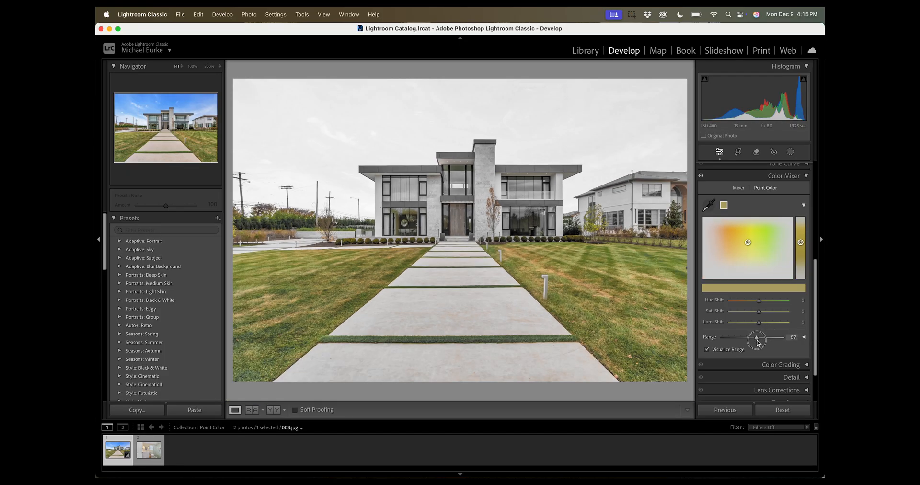
{"action": "left_click_drag", "start_coordinate": [756, 338], "coordinate": [760, 337]}
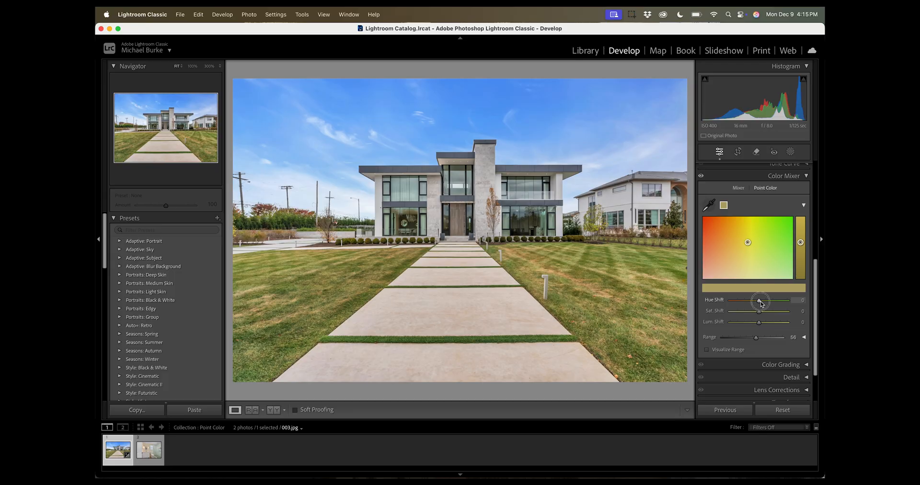
Shift the sampled lawn colour to hue +35, saturation +12 and luminance −5 for greener grass.
{"action": "left_click_drag", "start_coordinate": [759, 300], "coordinate": [764, 300]}
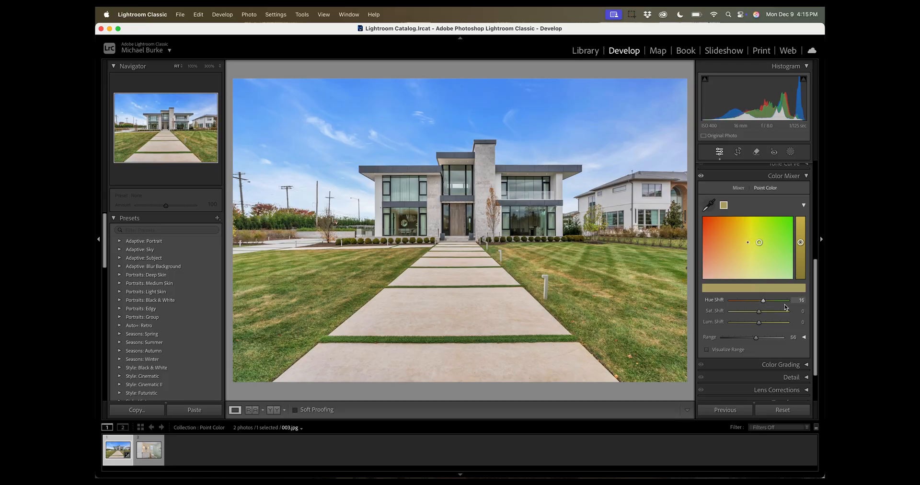
{"action": "mouse_move", "coordinate": [733, 304]}
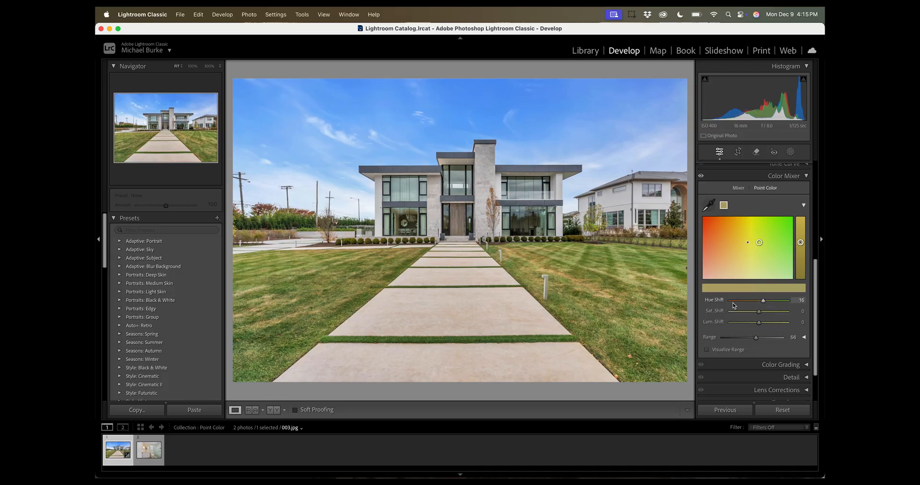
{"action": "left_click_drag", "start_coordinate": [764, 300], "coordinate": [769, 300]}
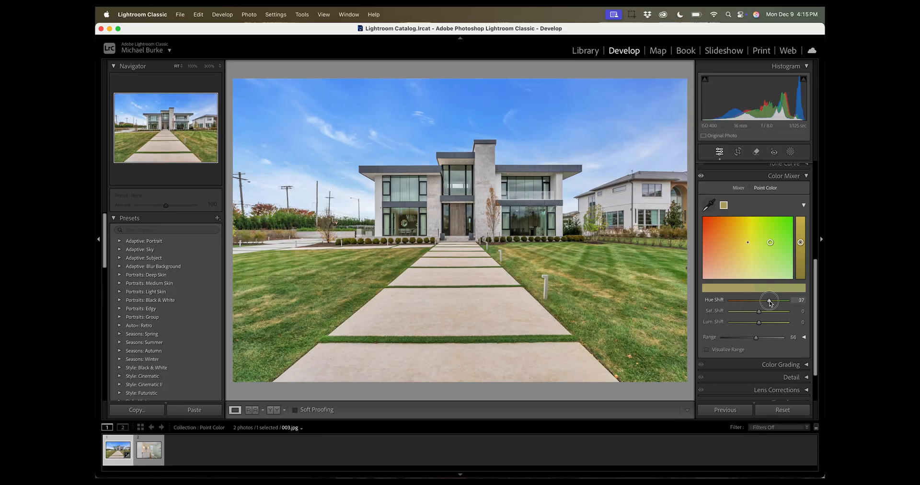
{"action": "left_click_drag", "start_coordinate": [769, 300], "coordinate": [773, 299]}
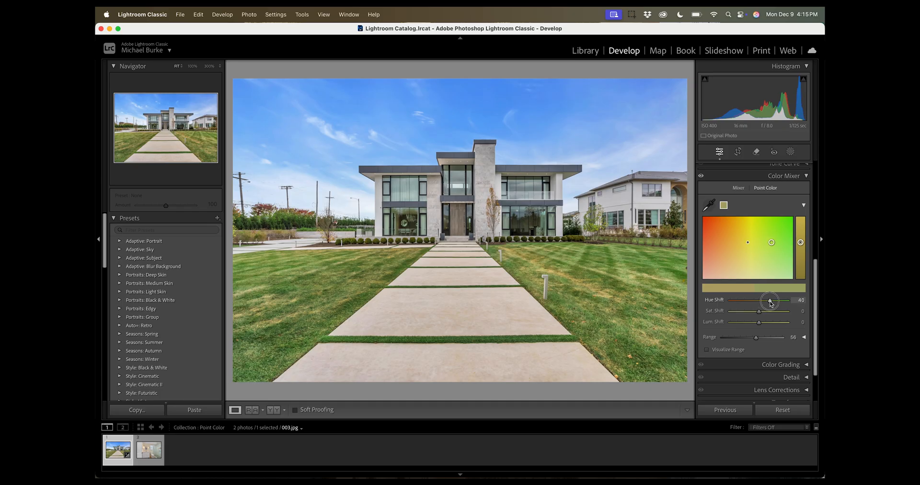
{"action": "left_click_drag", "start_coordinate": [769, 300], "coordinate": [768, 300]}
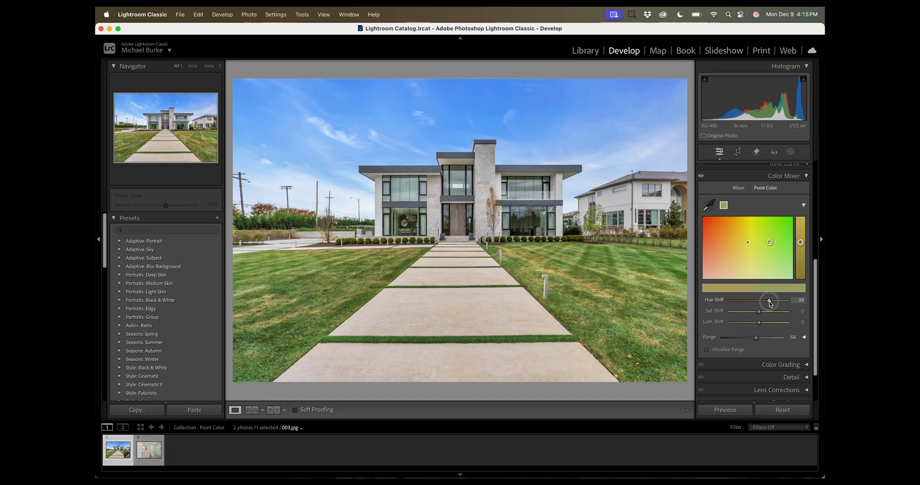
{"action": "left_click_drag", "start_coordinate": [759, 310], "coordinate": [759, 312]}
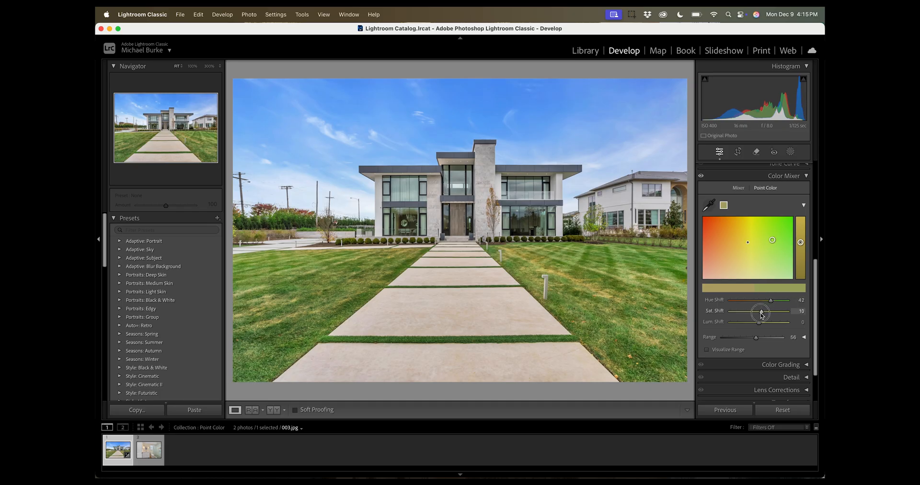
{"action": "left_click_drag", "start_coordinate": [760, 313], "coordinate": [765, 314]}
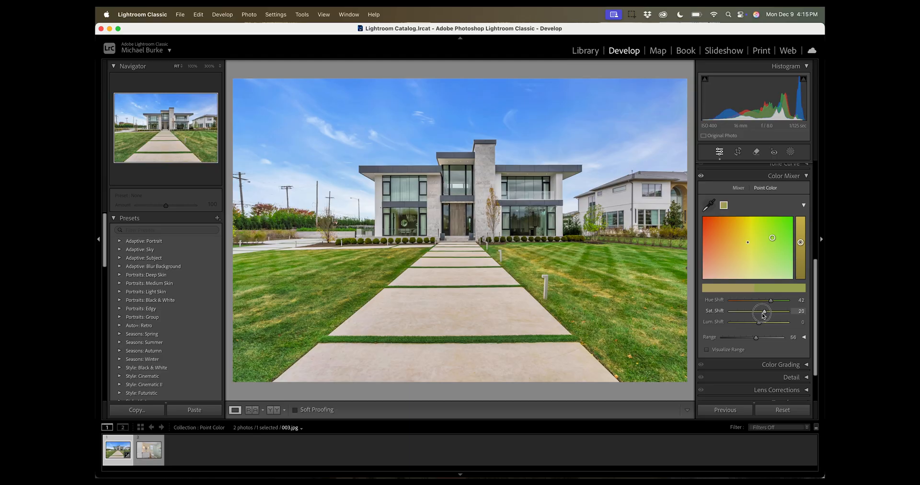
{"action": "left_click_drag", "start_coordinate": [765, 312], "coordinate": [759, 324]}
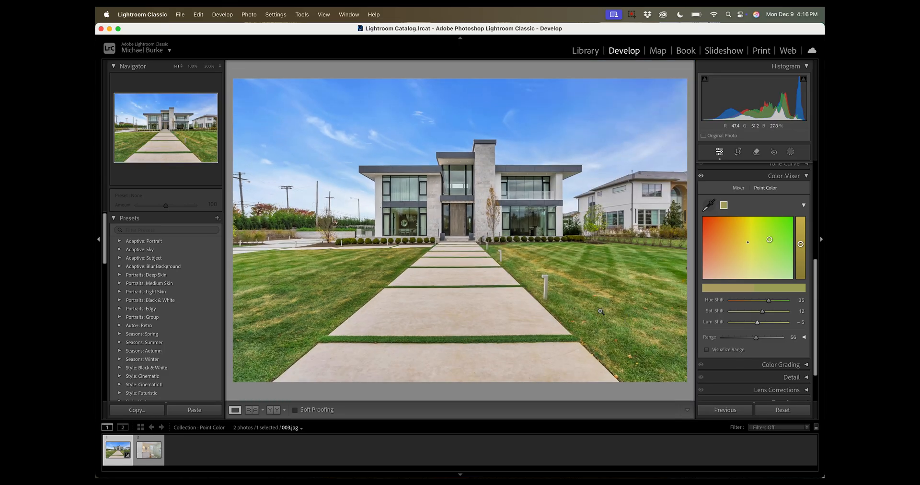
{"action": "mouse_move", "coordinate": [366, 255]}
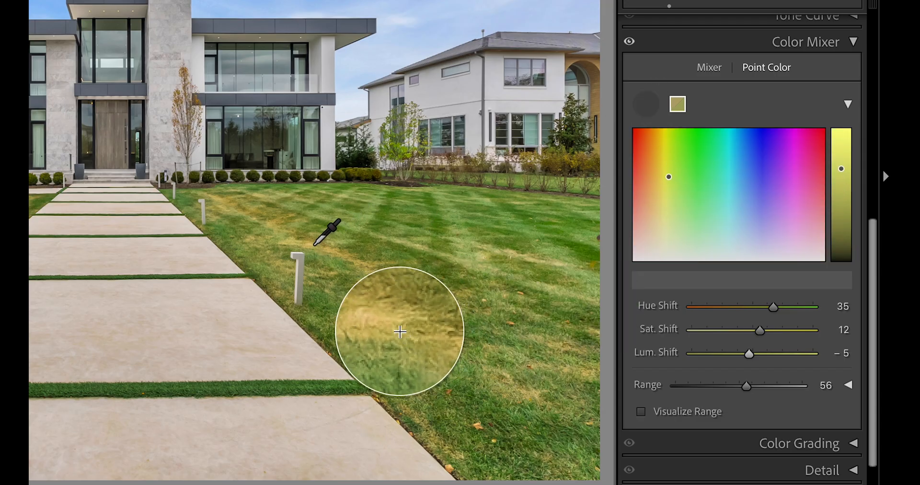
Sample another yellow lawn patch and shift it to hue +44, saturation +4, checking the grass left of the path.
{"action": "left_click", "coordinate": [400, 333]}
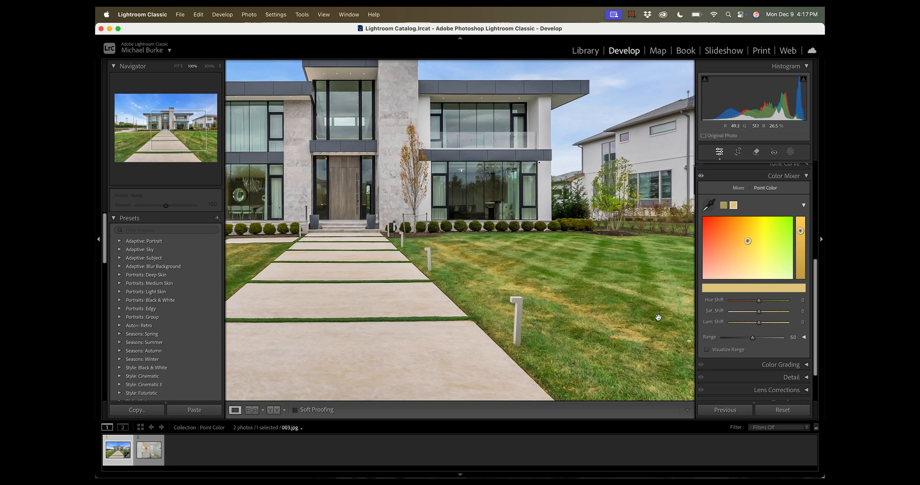
{"action": "left_click_drag", "start_coordinate": [769, 300], "coordinate": [764, 300]}
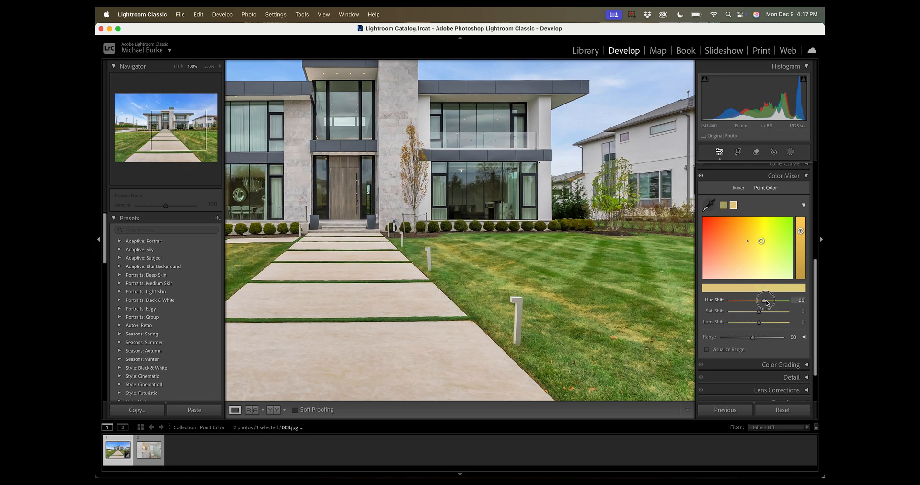
{"action": "left_click_drag", "start_coordinate": [765, 301], "coordinate": [773, 301]}
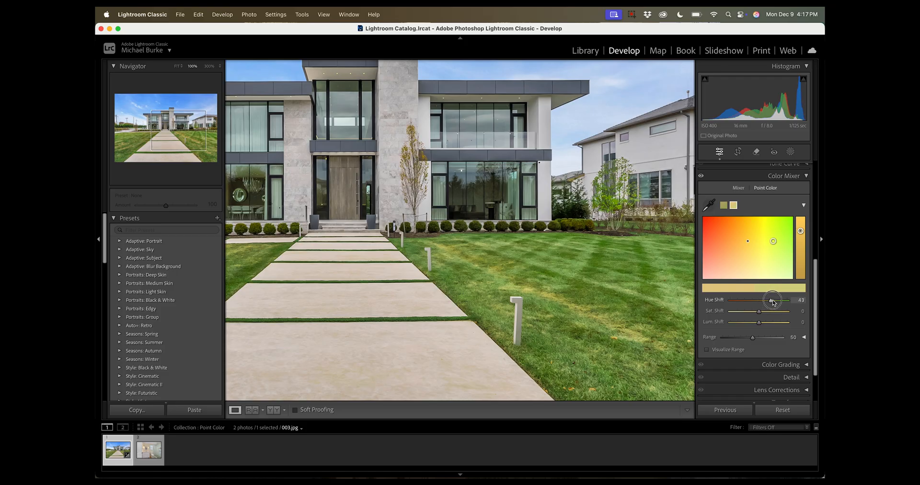
{"action": "left_click_drag", "start_coordinate": [773, 299], "coordinate": [758, 298]}
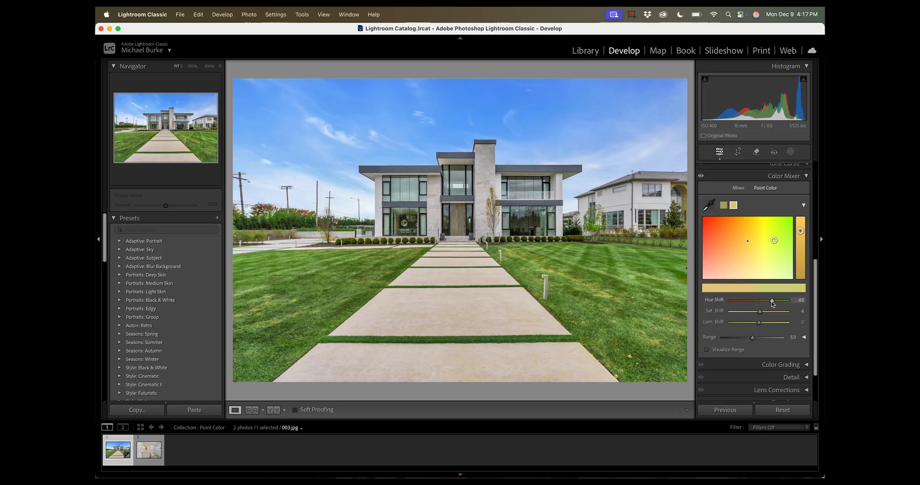
{"action": "left_click_drag", "start_coordinate": [772, 300], "coordinate": [785, 300]}
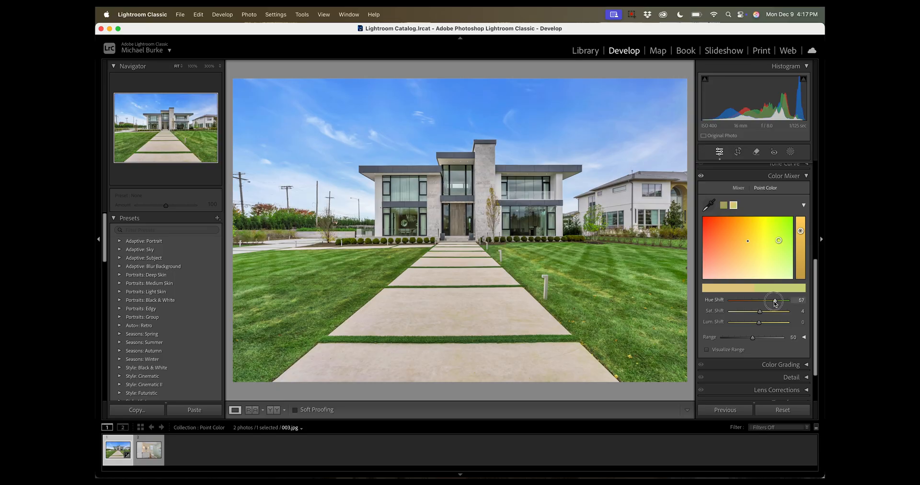
{"action": "left_click_drag", "start_coordinate": [774, 300], "coordinate": [771, 300]}
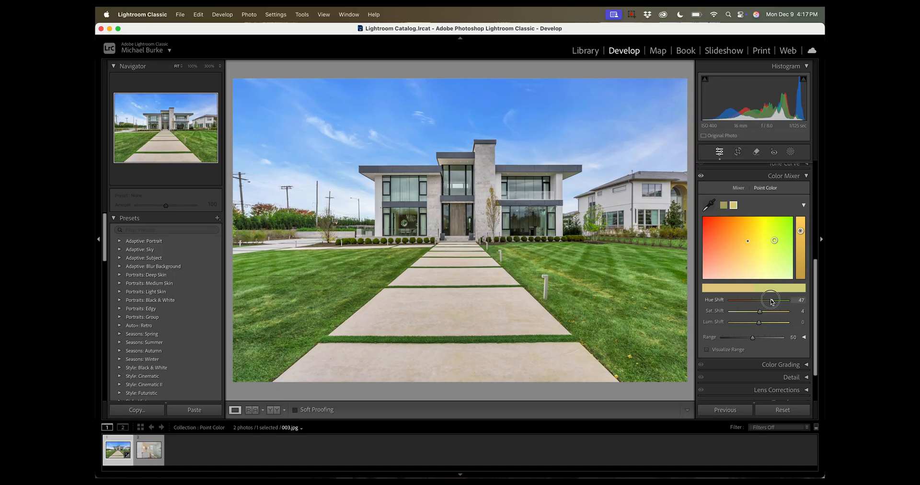
{"action": "left_click_drag", "start_coordinate": [771, 298], "coordinate": [761, 299]}
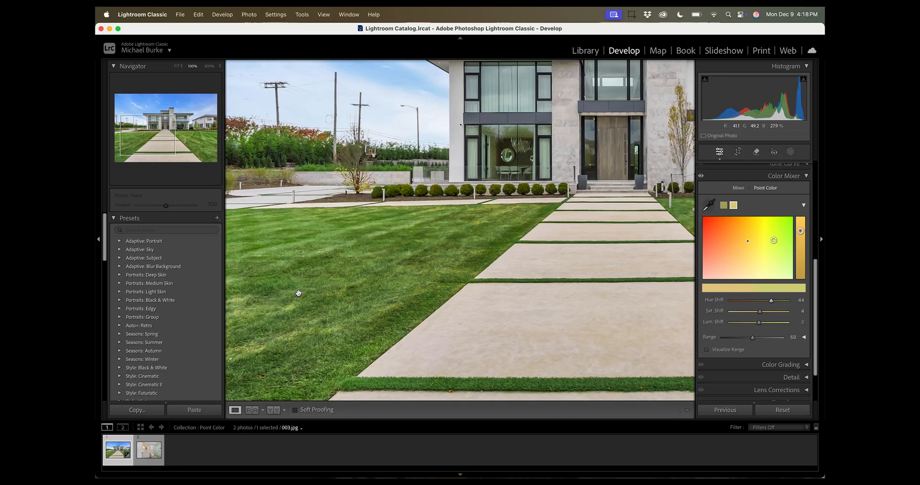
{"action": "left_click_drag", "start_coordinate": [298, 293], "coordinate": [408, 230]}
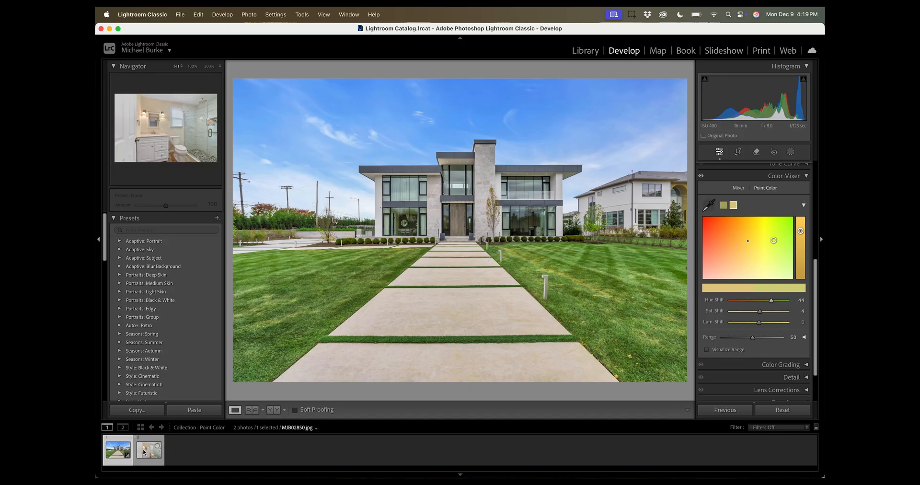
Switch to the bathroom photo and inspect the vanity, mirror, outlet and shower glass at 100% zoom.
{"action": "left_click", "coordinate": [147, 451]}
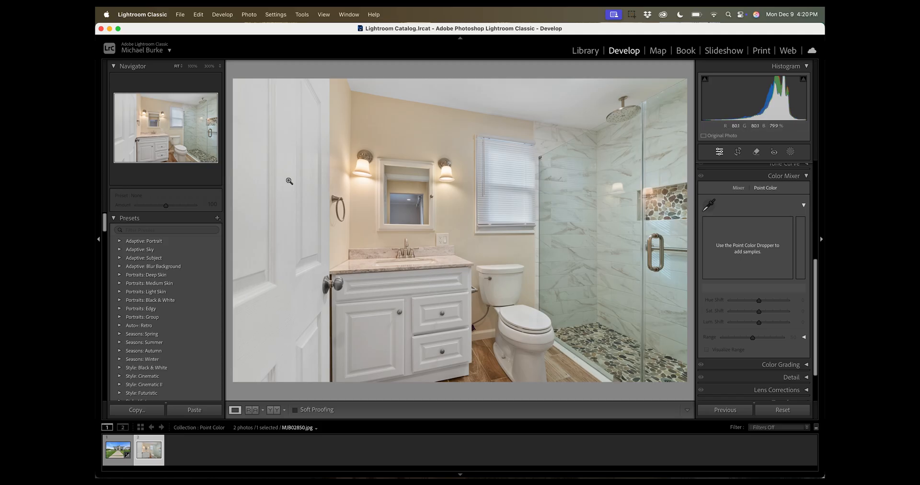
{"action": "left_click", "coordinate": [370, 254]}
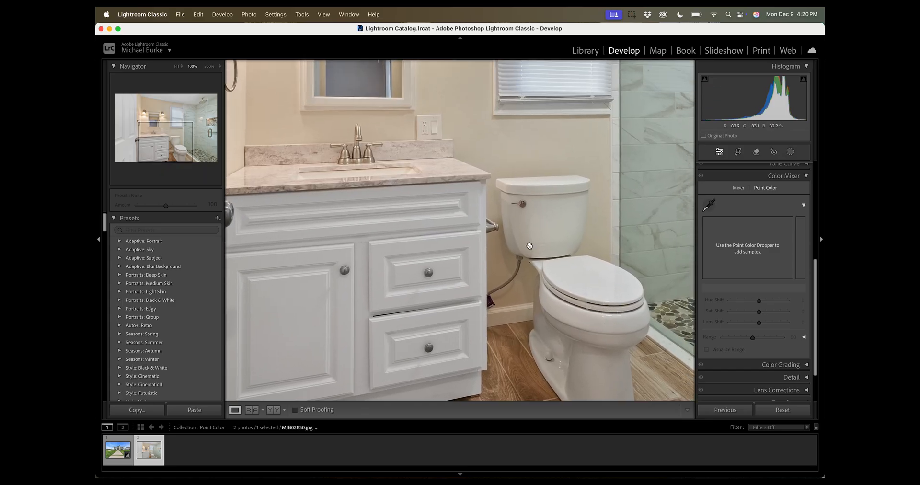
{"action": "left_click_drag", "start_coordinate": [528, 245], "coordinate": [494, 207]}
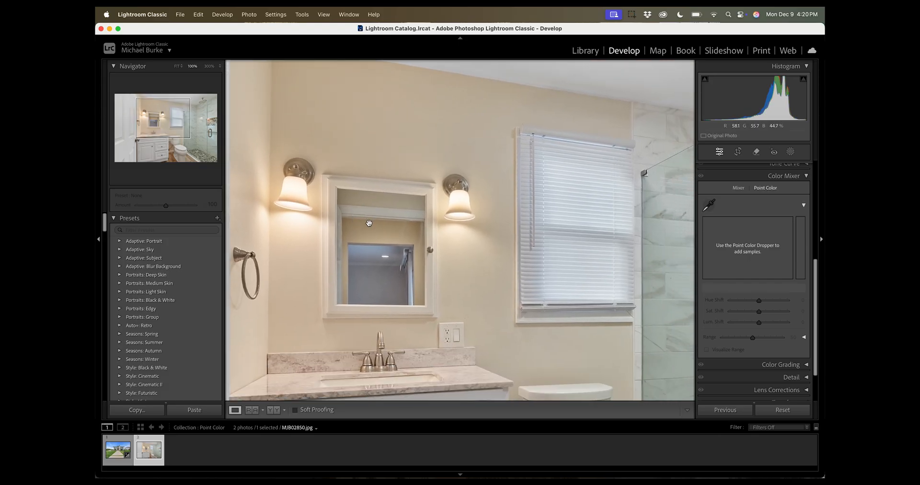
{"action": "left_click_drag", "start_coordinate": [369, 223], "coordinate": [535, 241]}
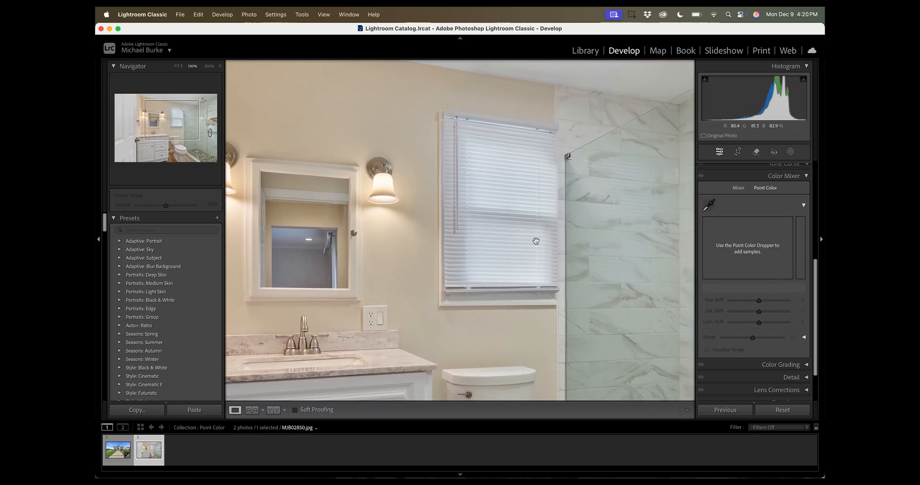
{"action": "left_click_drag", "start_coordinate": [535, 241], "coordinate": [452, 234]}
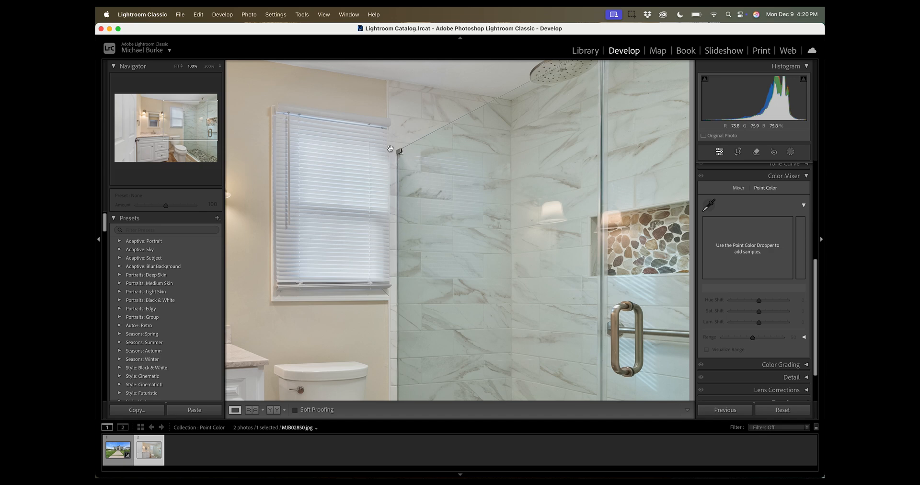
{"action": "left_click", "coordinate": [177, 66]}
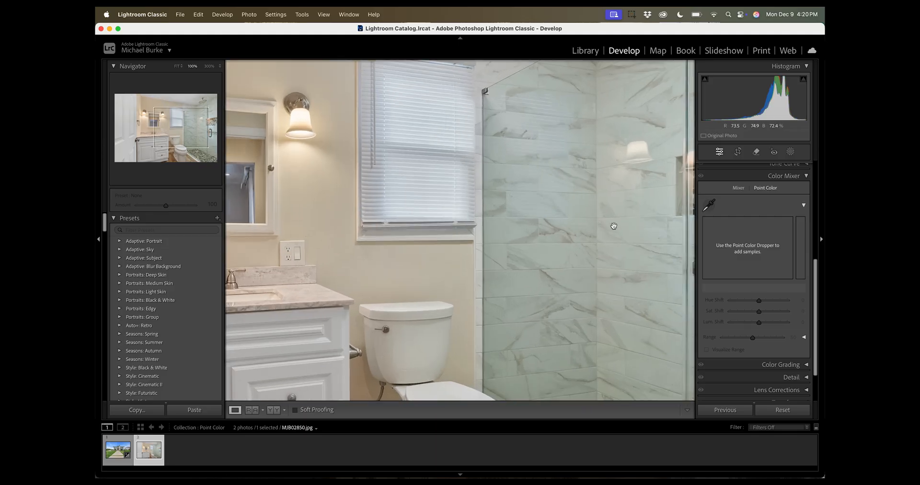
{"action": "left_click_drag", "start_coordinate": [613, 225], "coordinate": [445, 230]}
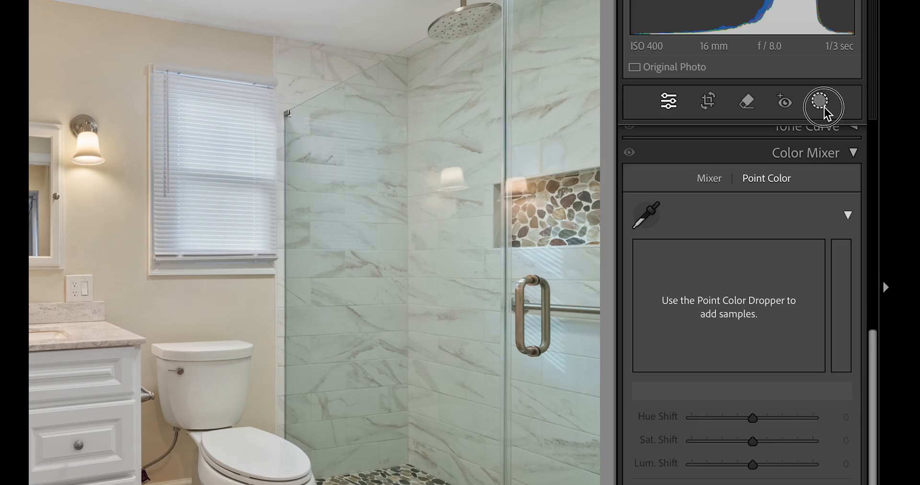
Start a new mask using Objects selection mode on the bathroom photo.
{"action": "left_click", "coordinate": [820, 102]}
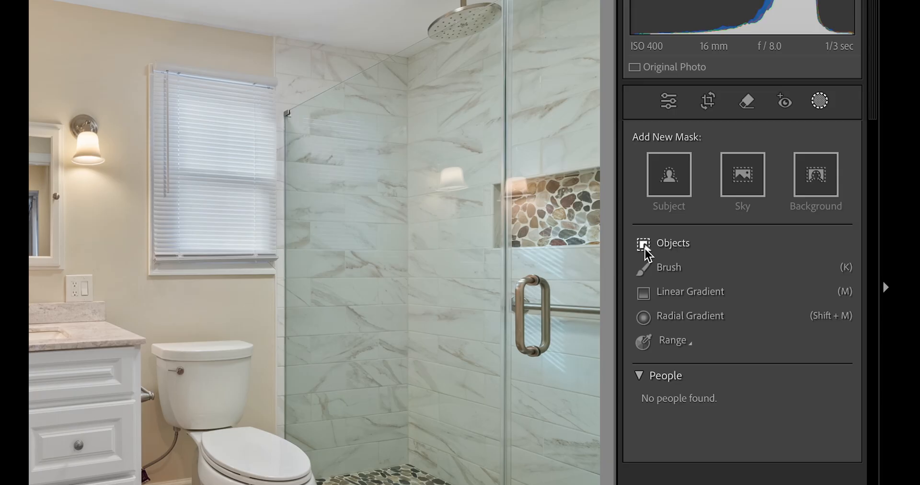
{"action": "left_click", "coordinate": [672, 244]}
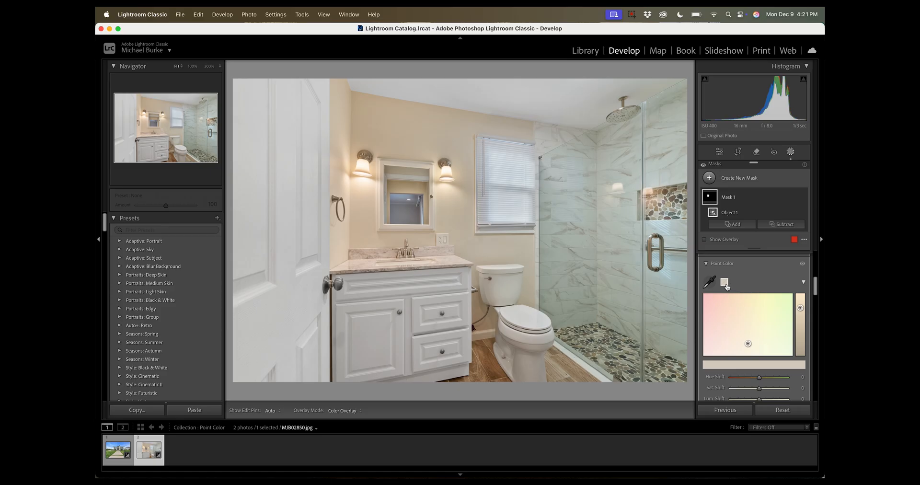
{"action": "mouse_move", "coordinate": [727, 297]}
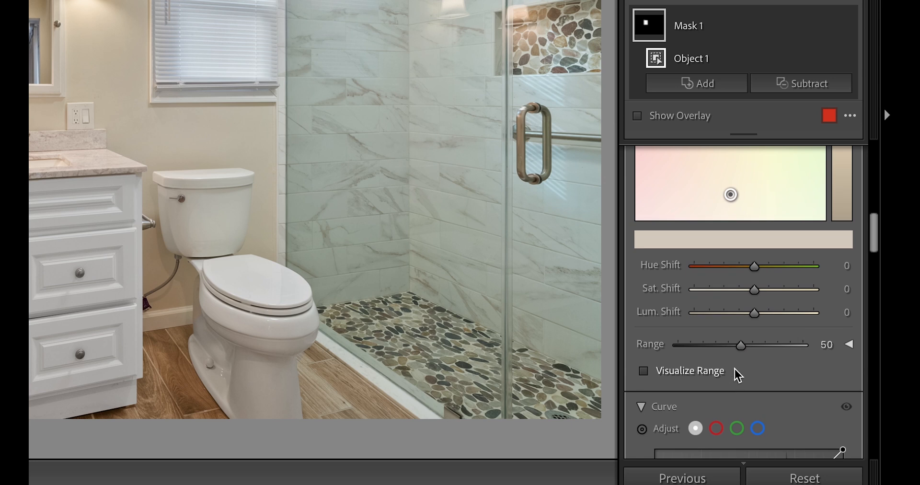
{"action": "mouse_move", "coordinate": [753, 293]}
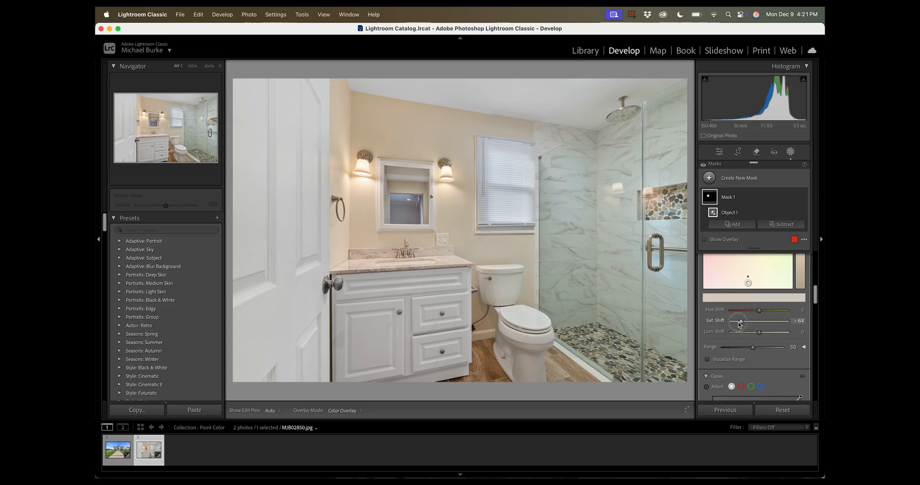
Desaturate the mirror's sampled tone to −99, settle luminance at +4, and compare with the mask toggled.
{"action": "left_click_drag", "start_coordinate": [737, 321], "coordinate": [730, 321]}
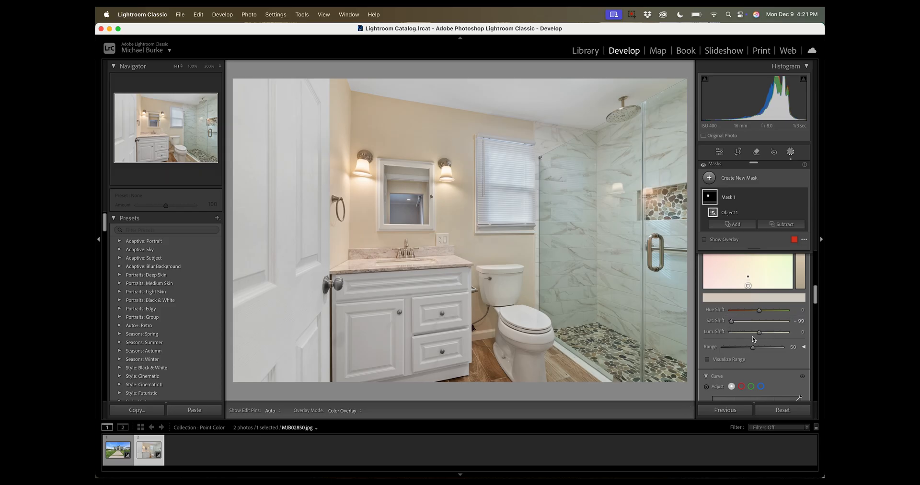
{"action": "left_click_drag", "start_coordinate": [759, 332], "coordinate": [759, 331]}
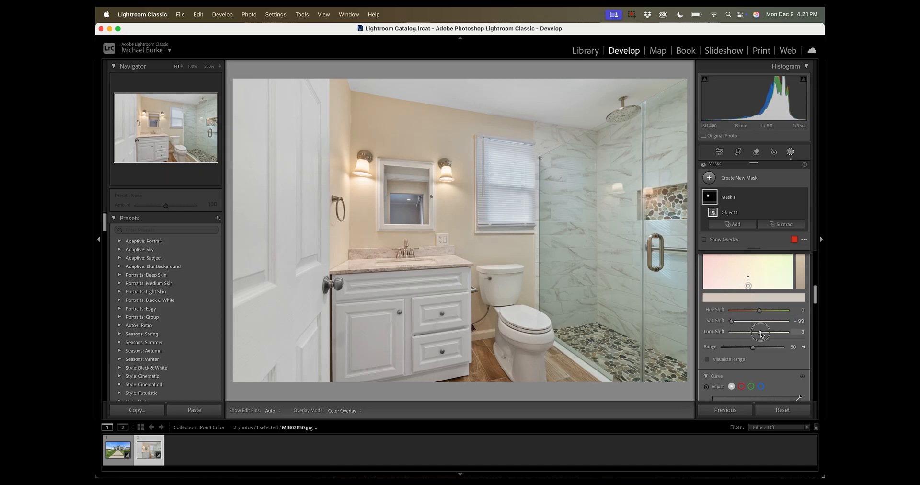
{"action": "left_click_drag", "start_coordinate": [760, 333], "coordinate": [774, 330]}
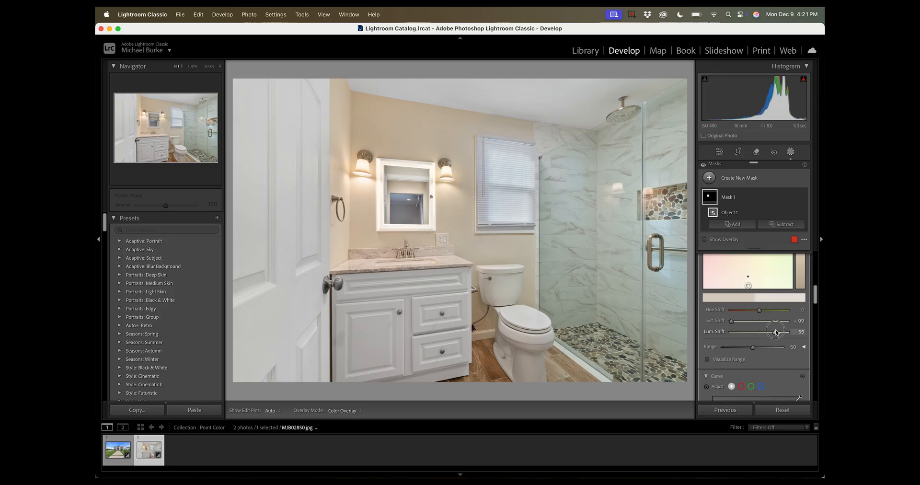
{"action": "left_click_drag", "start_coordinate": [774, 331], "coordinate": [731, 332]}
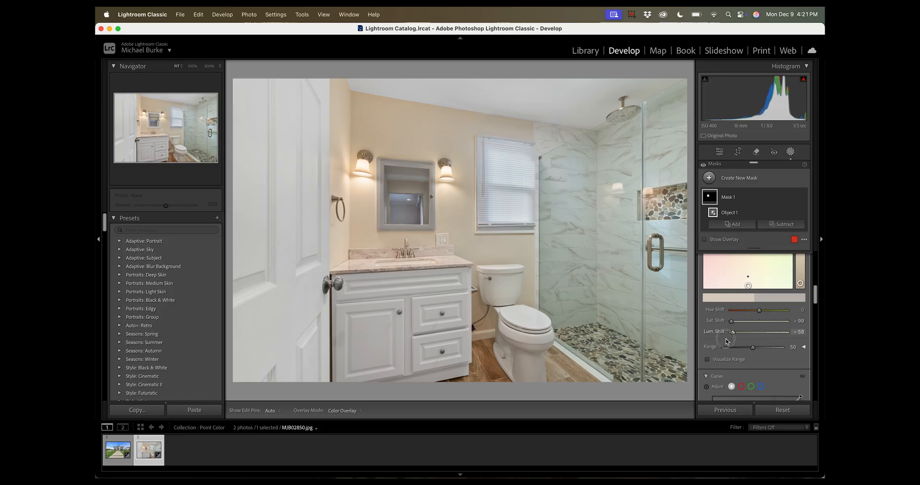
{"action": "left_click_drag", "start_coordinate": [732, 332], "coordinate": [733, 333]}
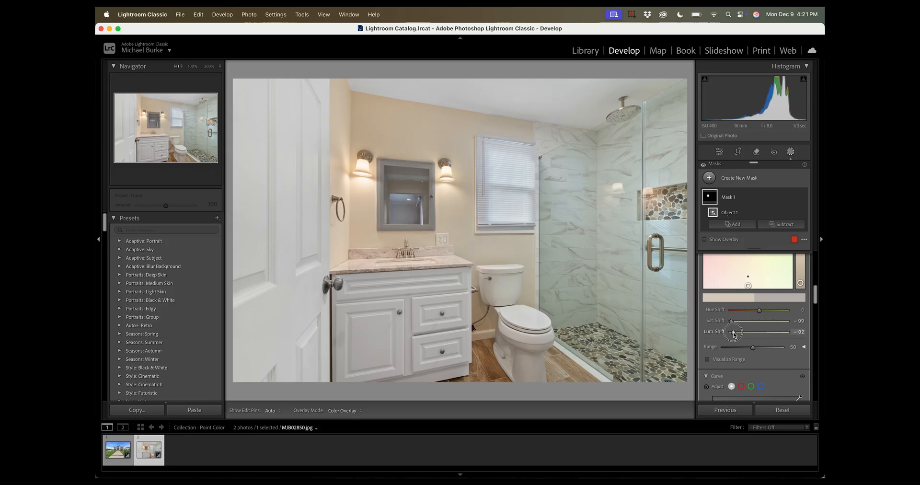
{"action": "left_click_drag", "start_coordinate": [732, 332], "coordinate": [757, 332]}
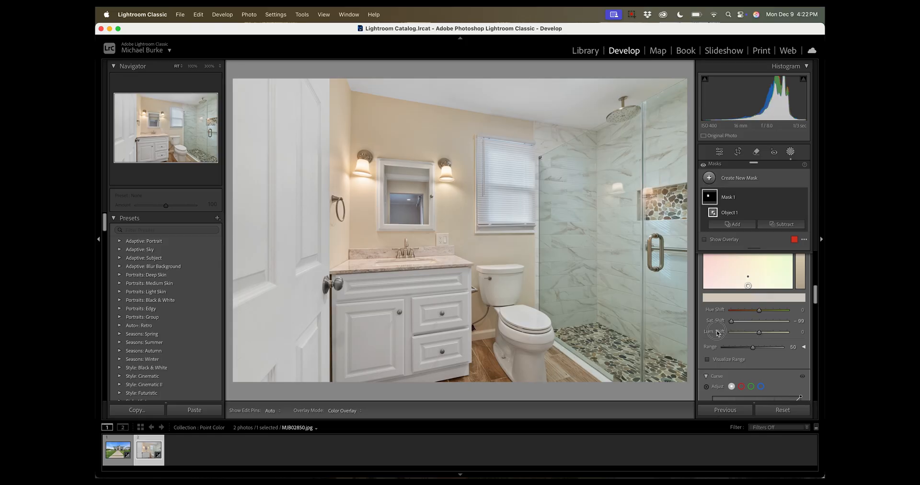
{"action": "left_click_drag", "start_coordinate": [774, 332], "coordinate": [760, 332]}
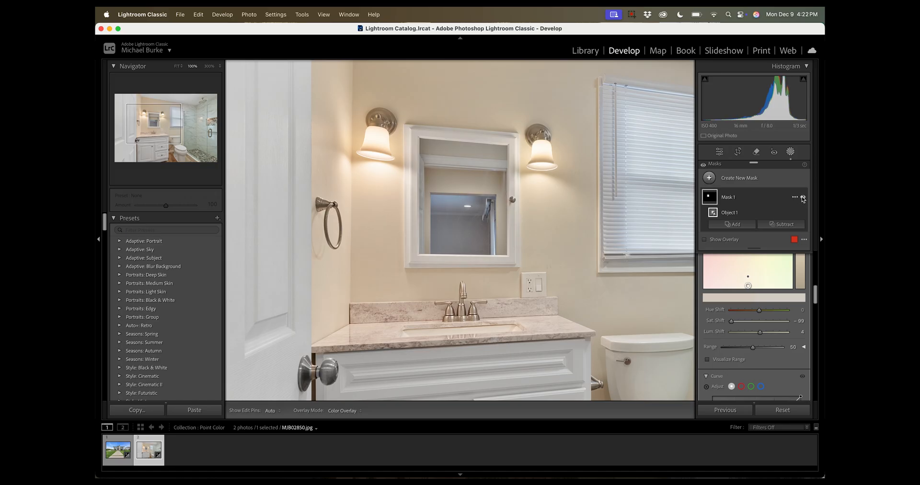
{"action": "left_click", "coordinate": [803, 198]}
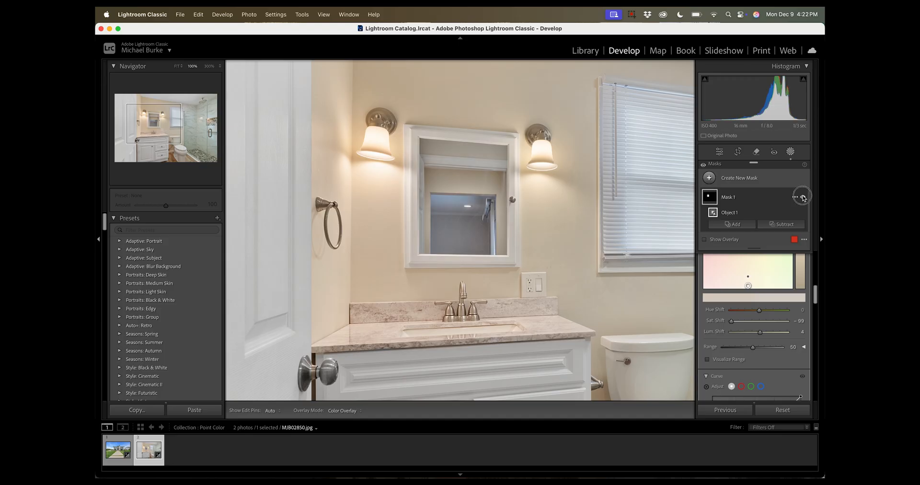
{"action": "mouse_move", "coordinate": [803, 197]}
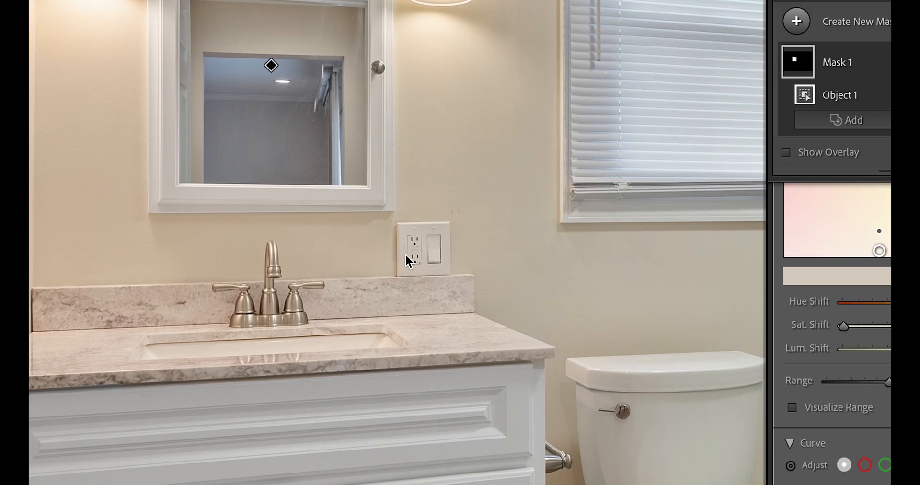
{"action": "mouse_move", "coordinate": [783, 127]}
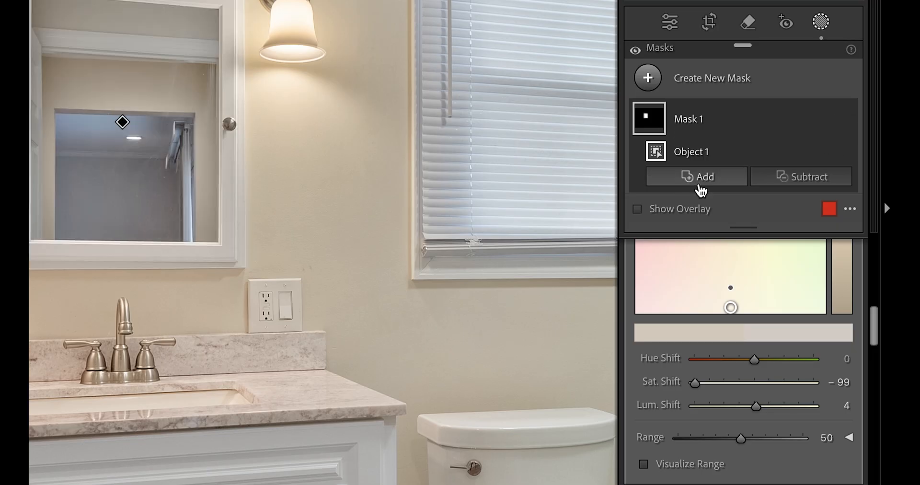
Add the wall outlet to Mask 1 as Object 2 so it shares the mirror's desaturation.
{"action": "left_click", "coordinate": [695, 176]}
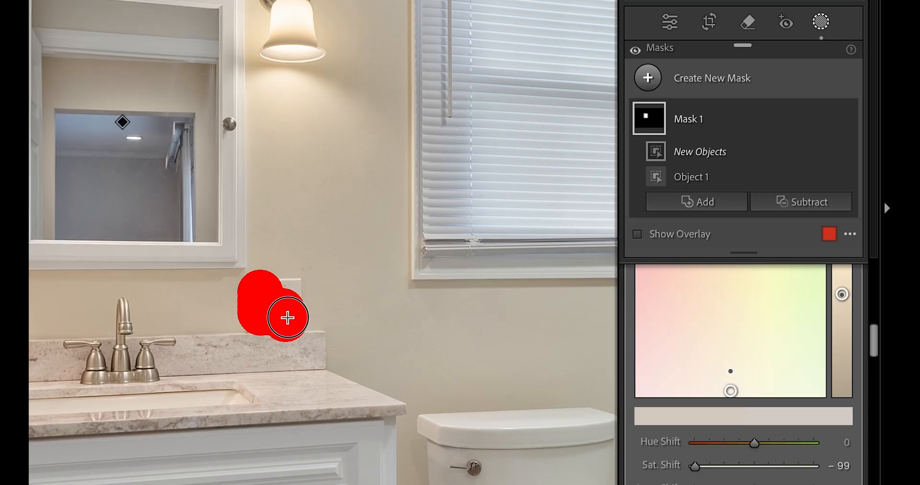
{"action": "left_click", "coordinate": [286, 317]}
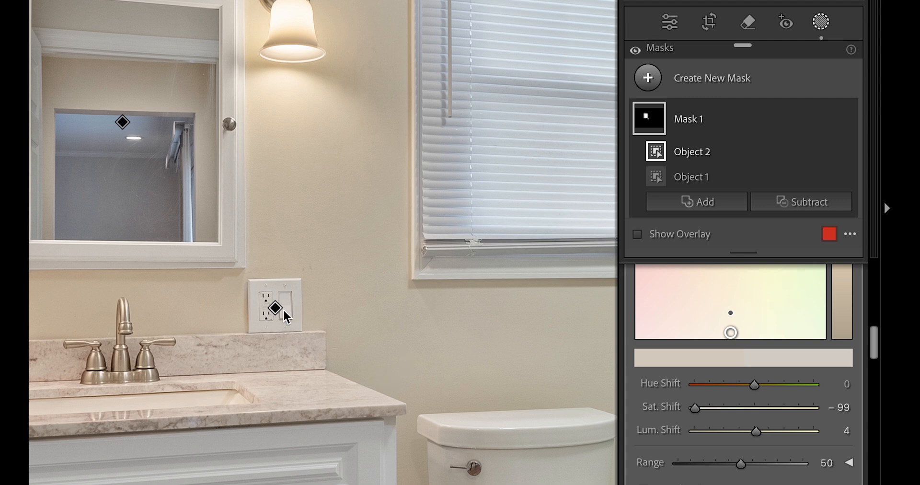
{"action": "mouse_move", "coordinate": [557, 274]}
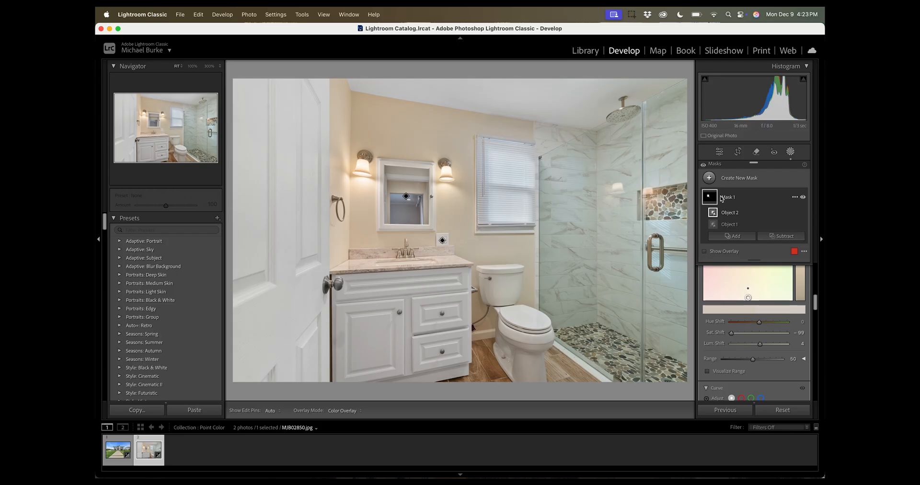
Create Mask 2 as a brush over the shower glass enclosure and hide its red overlay.
{"action": "left_click", "coordinate": [709, 178]}
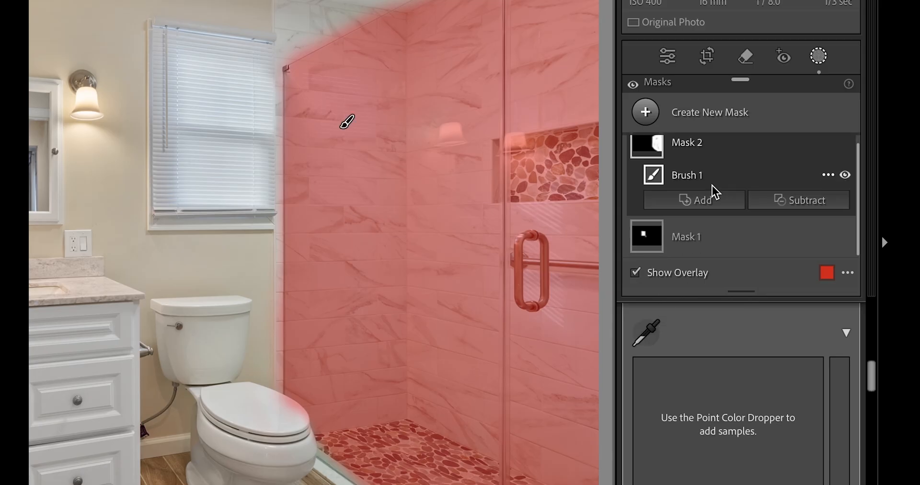
{"action": "left_click", "coordinate": [635, 273]}
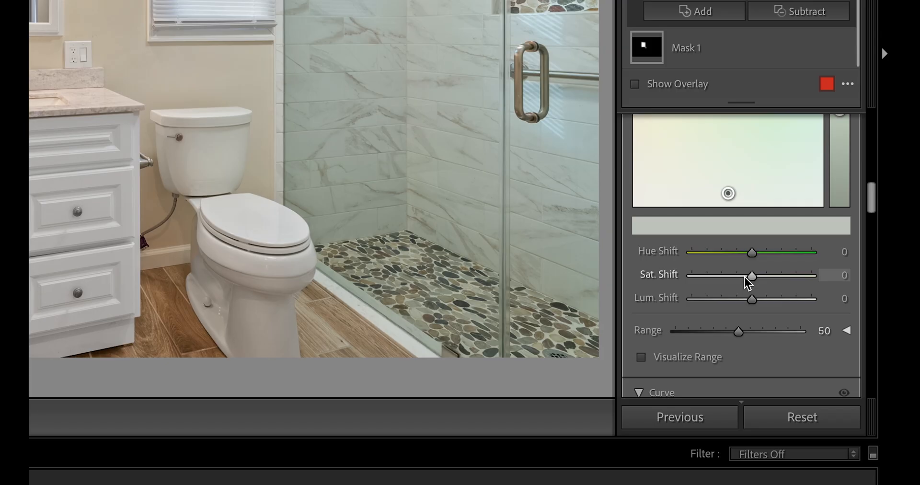
{"action": "mouse_move", "coordinate": [751, 281]}
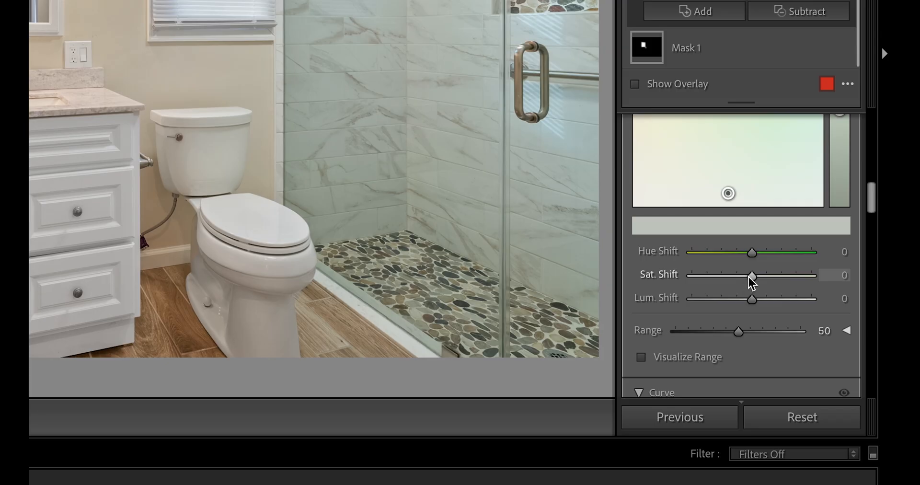
Fully desaturate the first sampled shower-glass colour, testing and resetting its luminance shift.
{"action": "left_click_drag", "start_coordinate": [752, 276], "coordinate": [691, 277]}
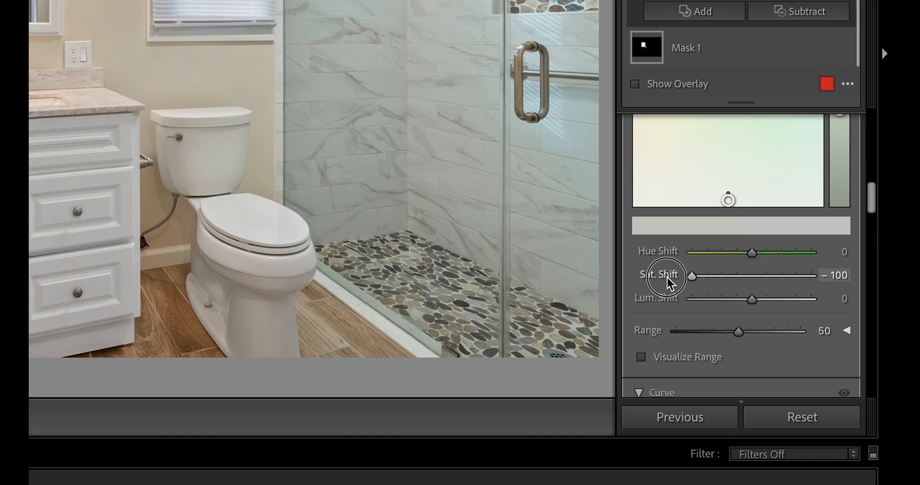
{"action": "mouse_move", "coordinate": [703, 289]}
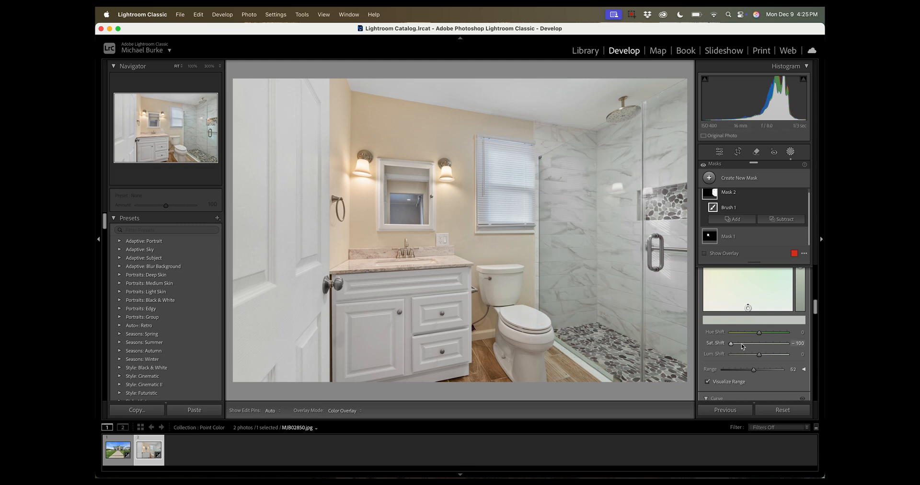
{"action": "left_click_drag", "start_coordinate": [757, 353], "coordinate": [773, 354]}
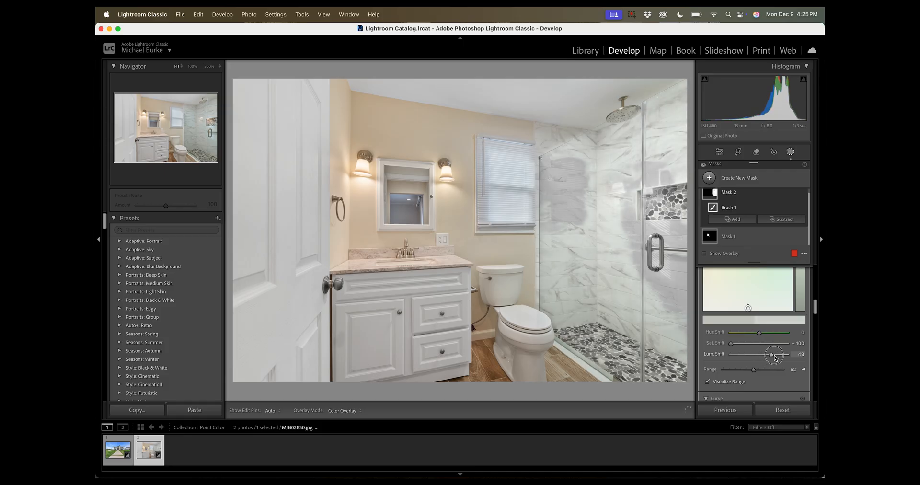
{"action": "left_click_drag", "start_coordinate": [766, 353], "coordinate": [785, 353]}
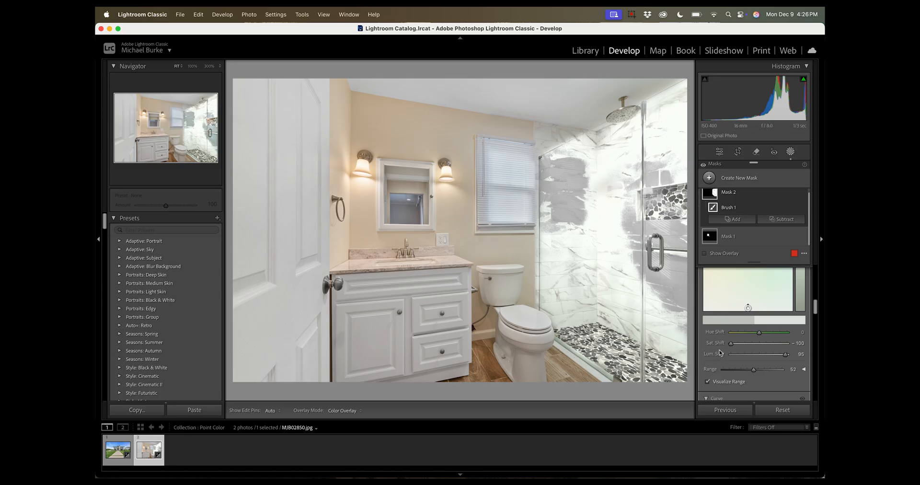
{"action": "left_click_drag", "start_coordinate": [786, 353], "coordinate": [758, 354]}
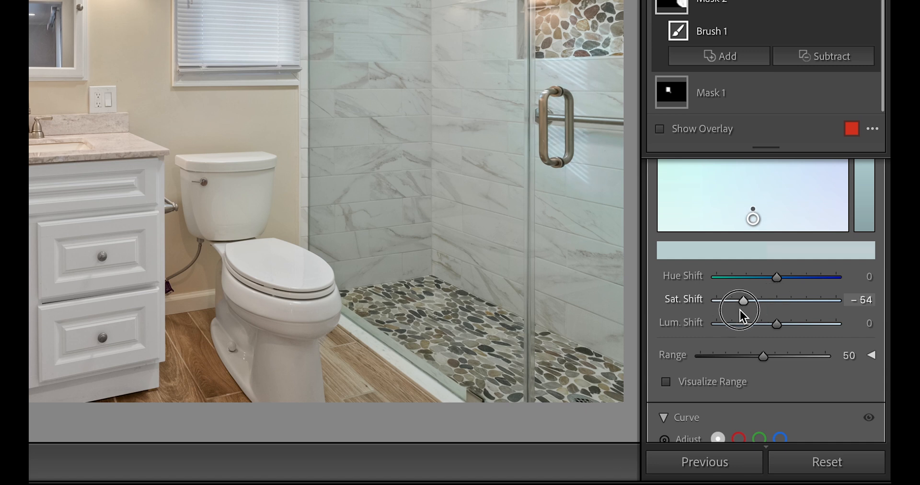
Desaturate a second and a newly sampled third glass colour to remove the remaining casts.
{"action": "left_click_drag", "start_coordinate": [741, 300], "coordinate": [715, 300]}
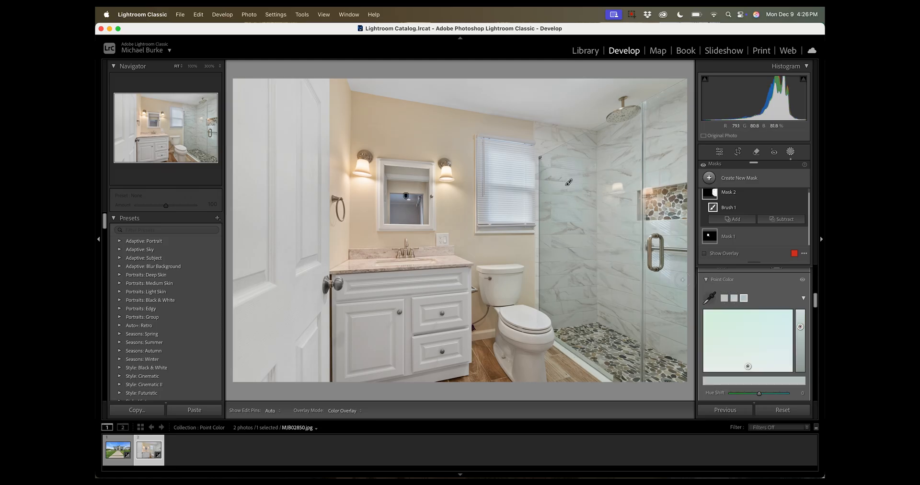
{"action": "left_click", "coordinate": [803, 298]}
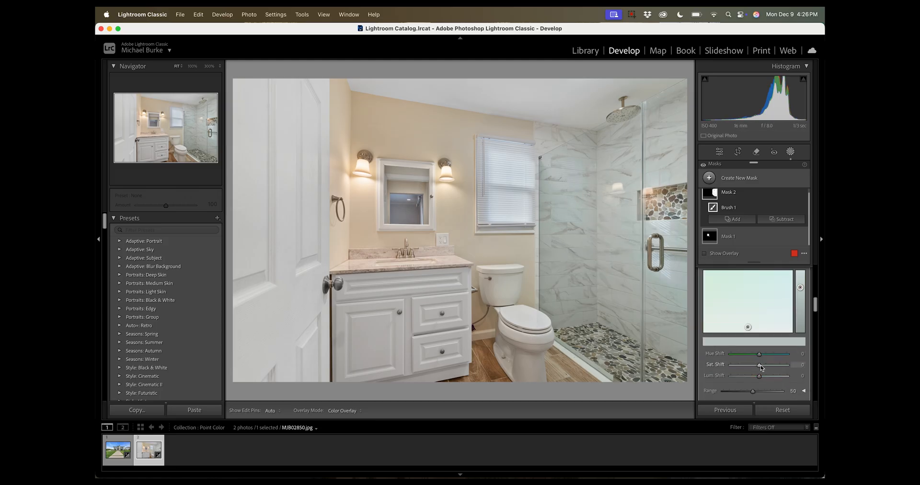
{"action": "left_click_drag", "start_coordinate": [759, 367], "coordinate": [713, 367]}
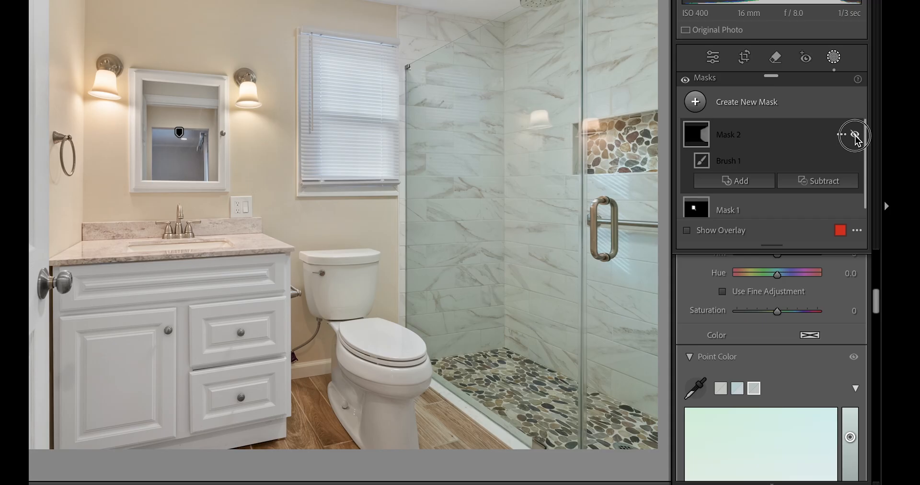
Toggle Mask 2's visibility, then set the shower glass Tint to +12 and Exposure to about +0.27.
{"action": "left_click", "coordinate": [854, 135]}
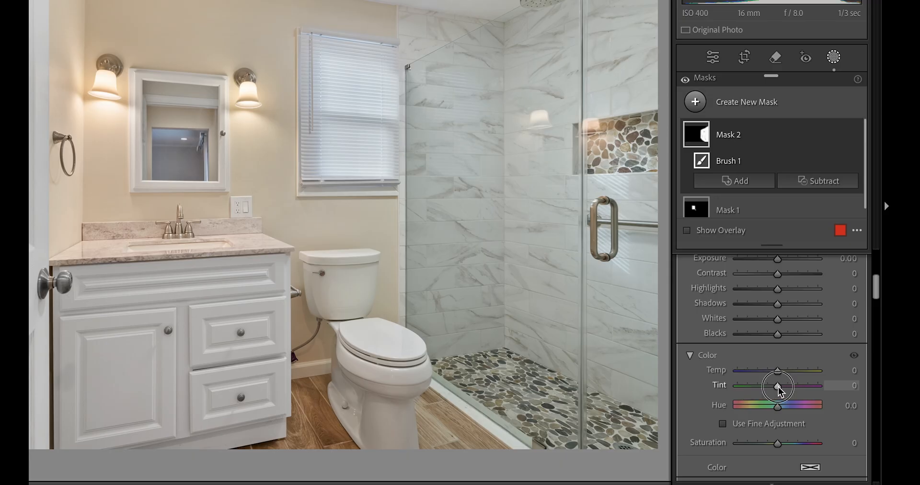
{"action": "left_click_drag", "start_coordinate": [777, 385], "coordinate": [786, 385]}
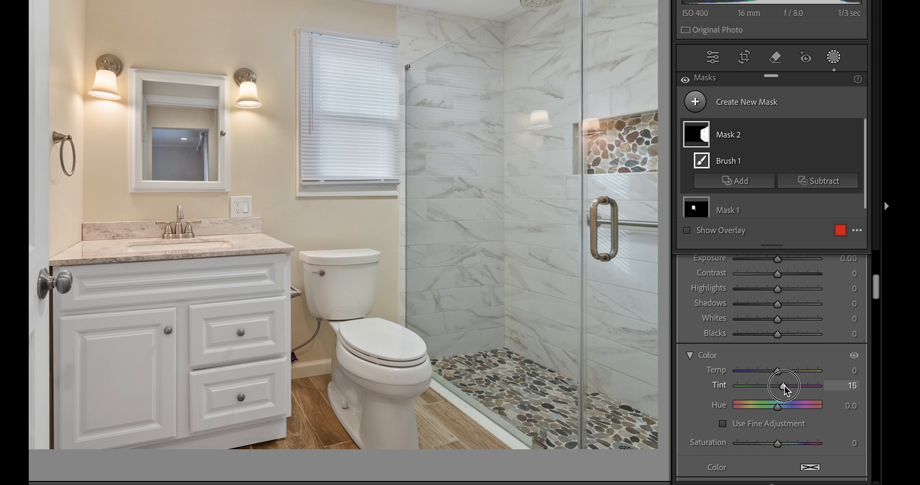
{"action": "left_click_drag", "start_coordinate": [785, 386], "coordinate": [782, 385]}
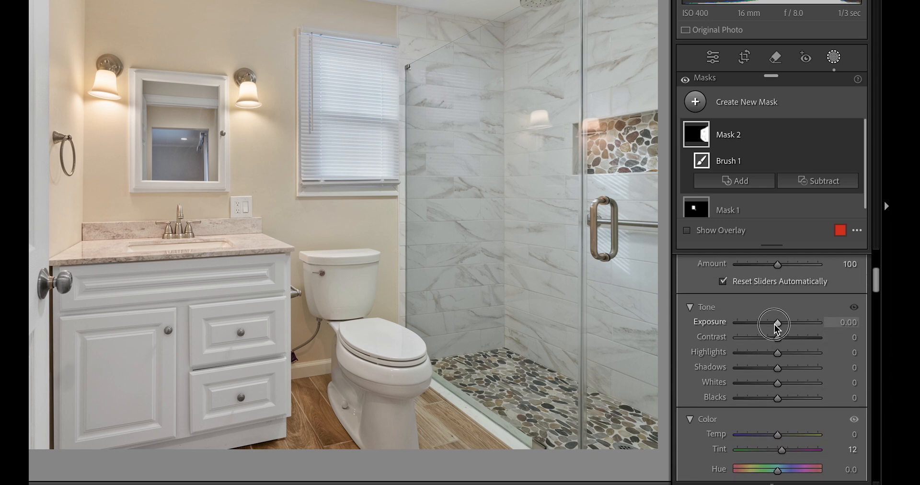
{"action": "left_click_drag", "start_coordinate": [773, 323], "coordinate": [777, 323]}
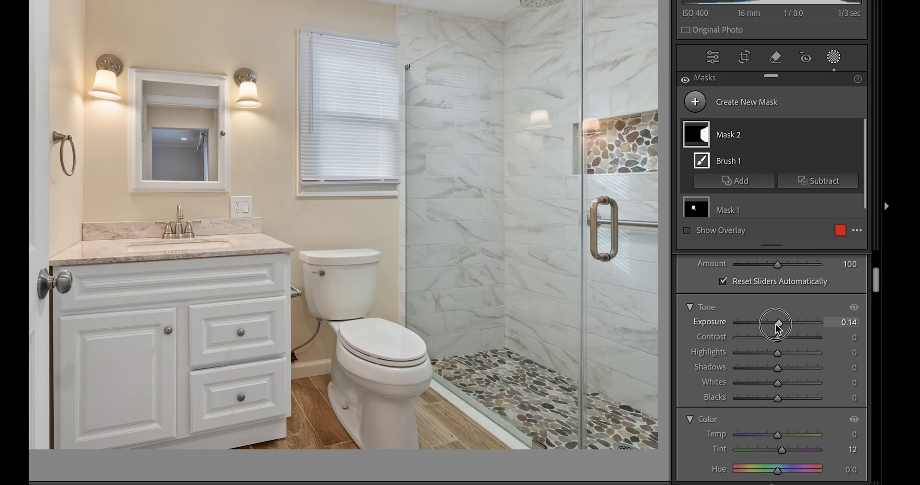
{"action": "left_click_drag", "start_coordinate": [777, 324], "coordinate": [774, 324]}
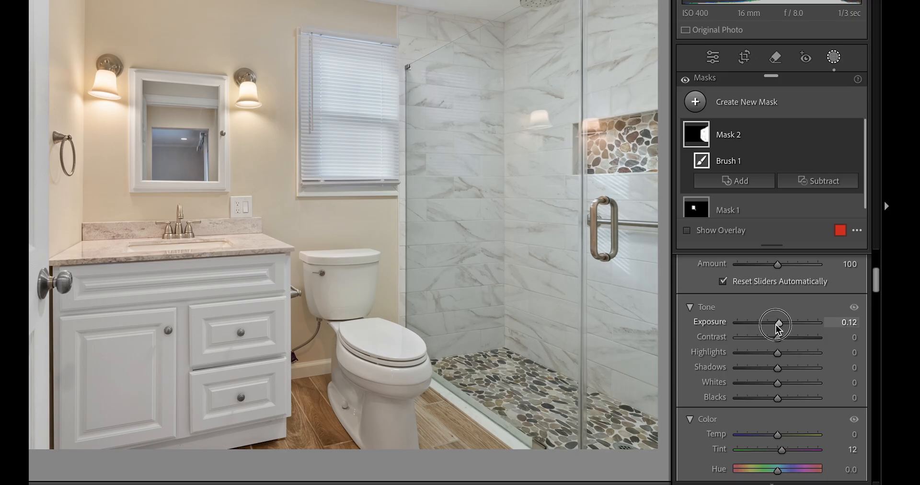
{"action": "left_click_drag", "start_coordinate": [774, 325], "coordinate": [782, 324]}
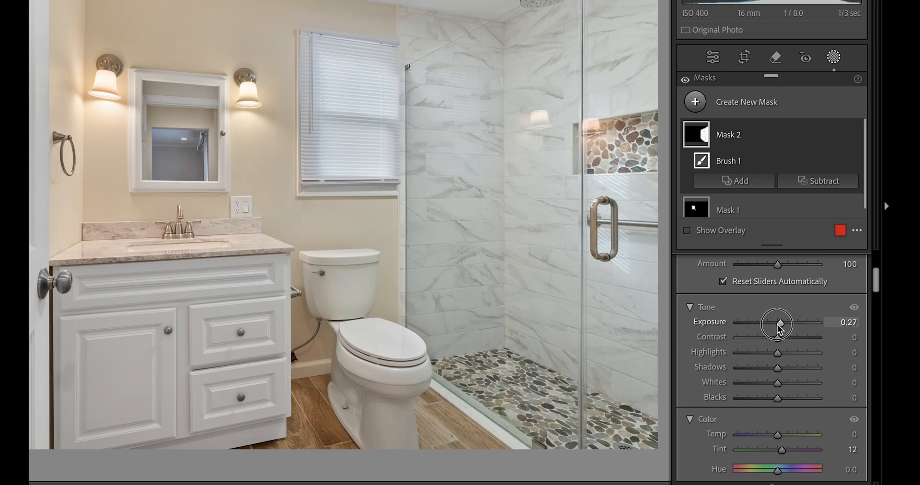